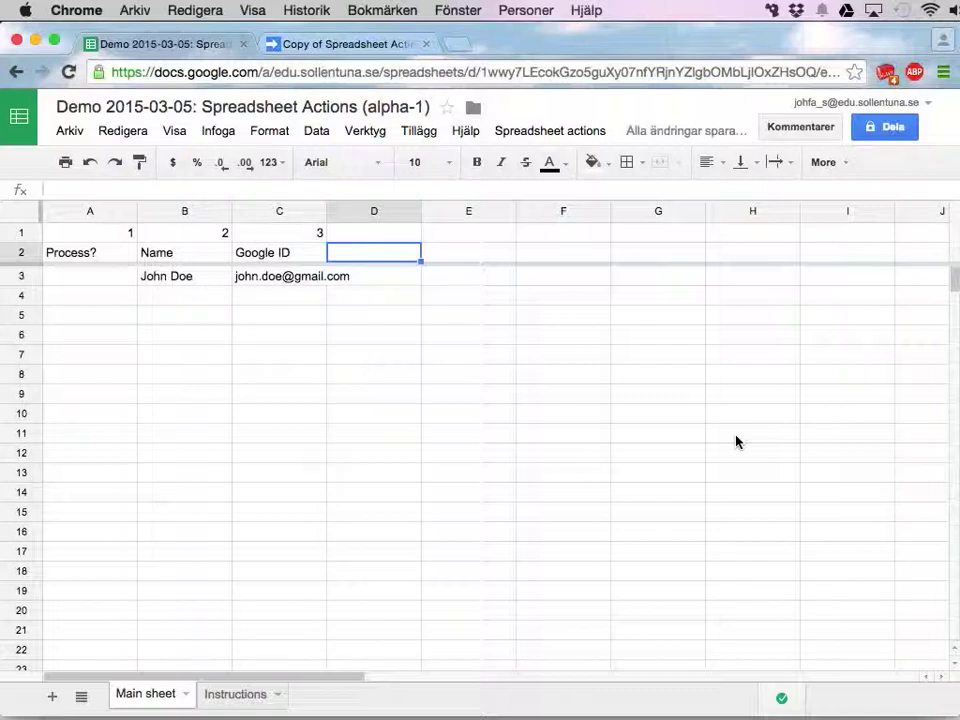
{"action": "mouse_move", "coordinate": [604, 230]}
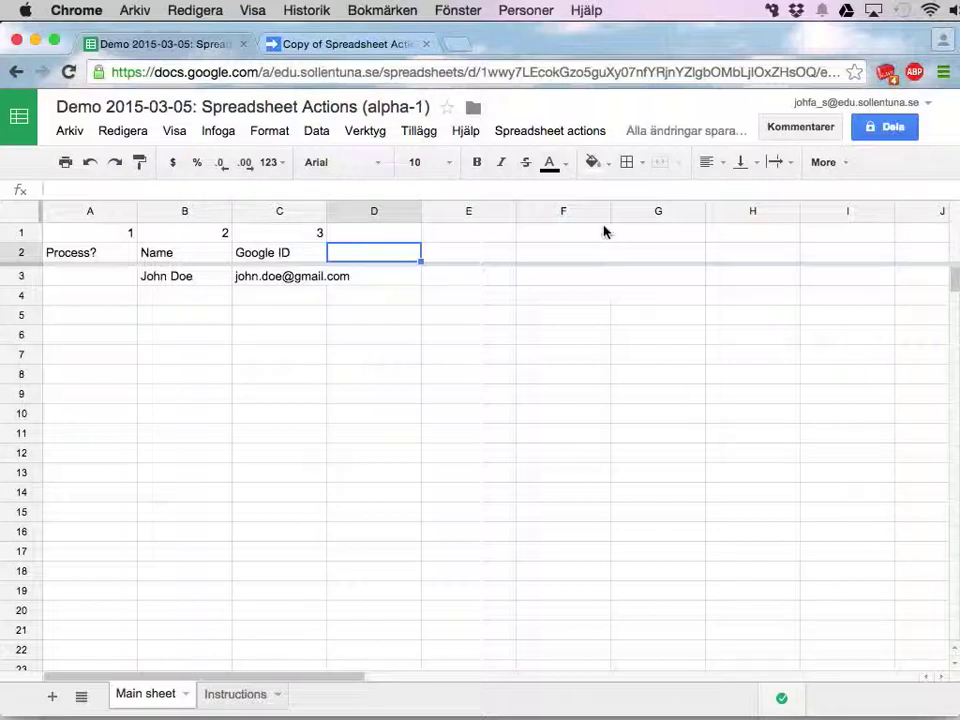
- Browse the Spreadsheet actions menus, then open the script project behind the sheet
{"action": "left_click", "coordinate": [548, 130]}
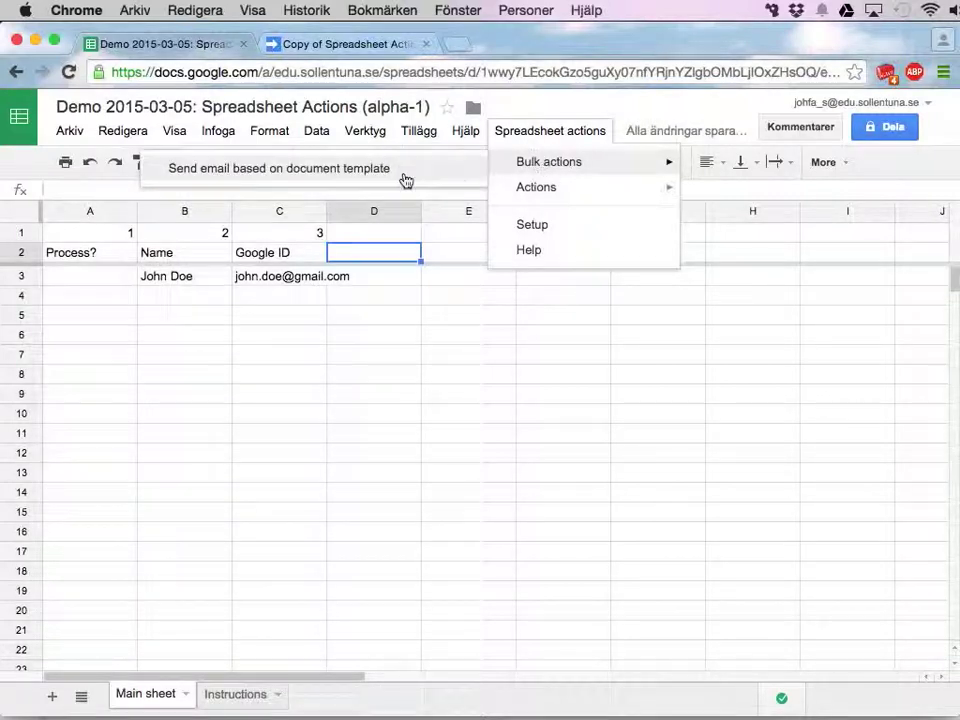
{"action": "mouse_move", "coordinate": [224, 174]}
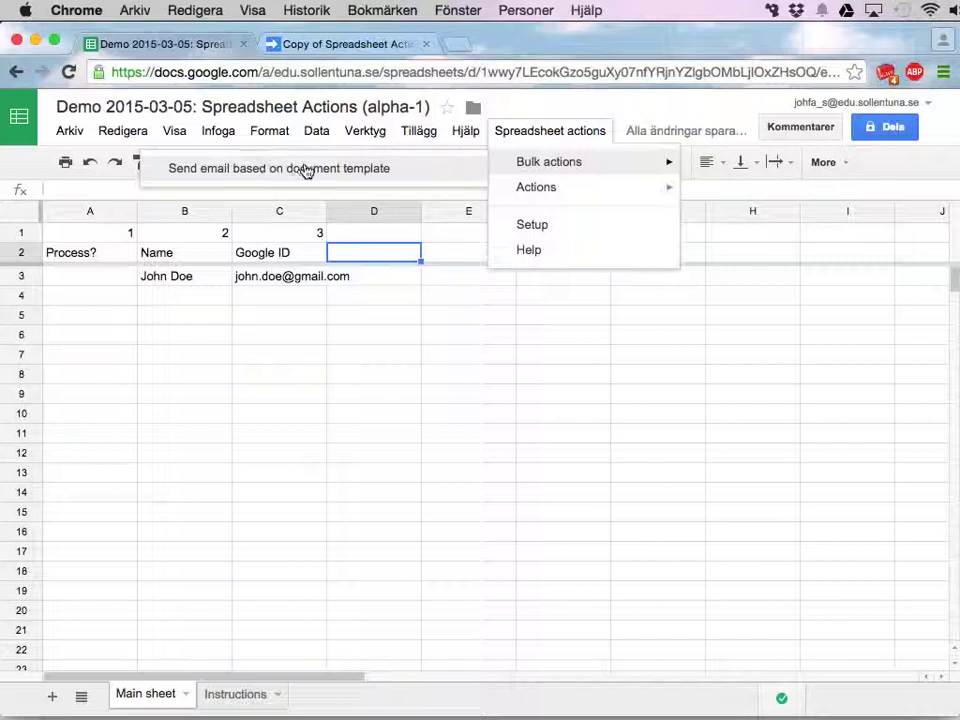
{"action": "mouse_move", "coordinate": [370, 168]}
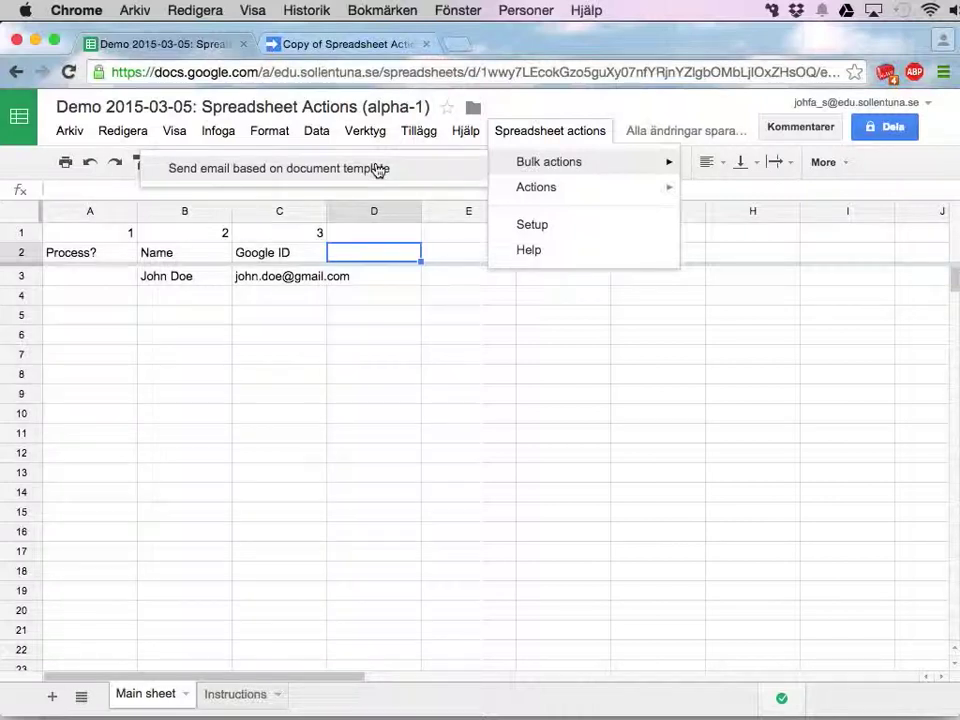
{"action": "left_click", "coordinate": [364, 130]}
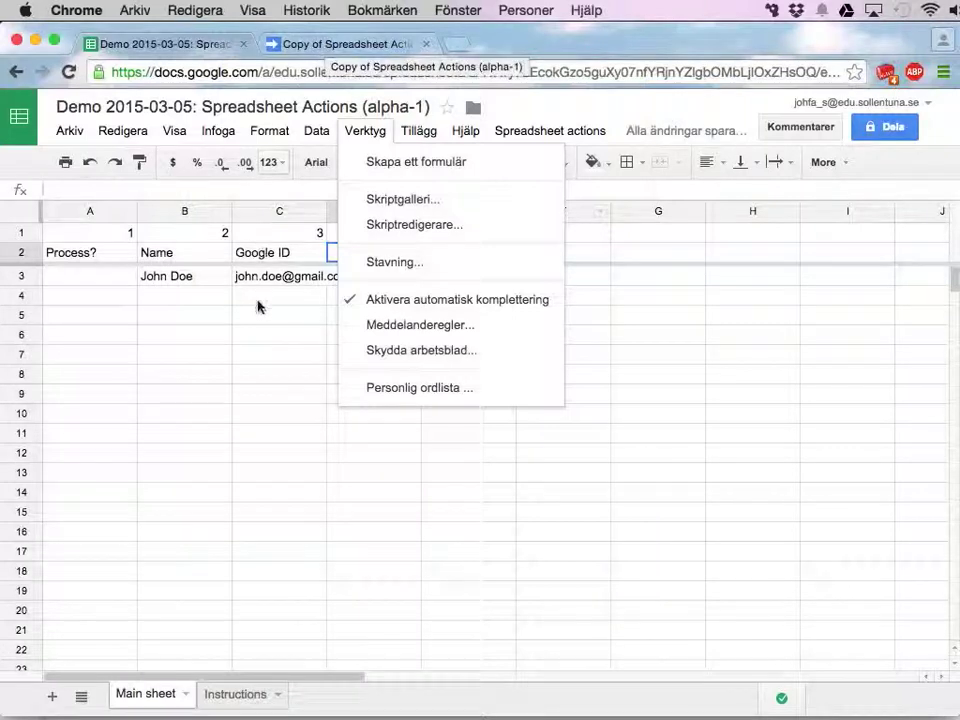
{"action": "left_click", "coordinate": [280, 294]}
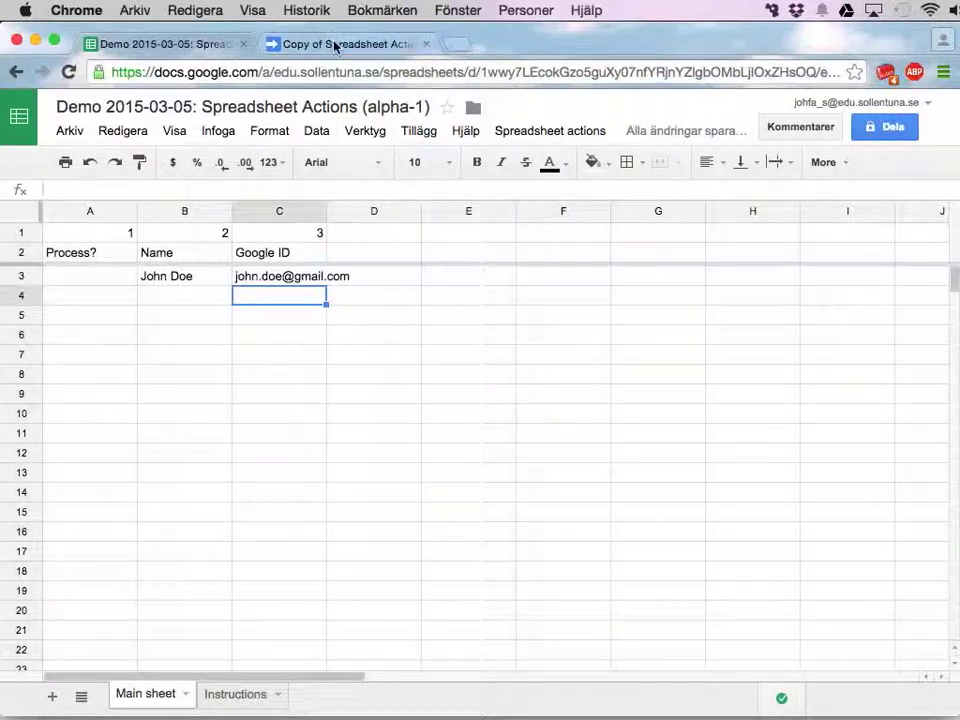
{"action": "mouse_move", "coordinate": [344, 44]}
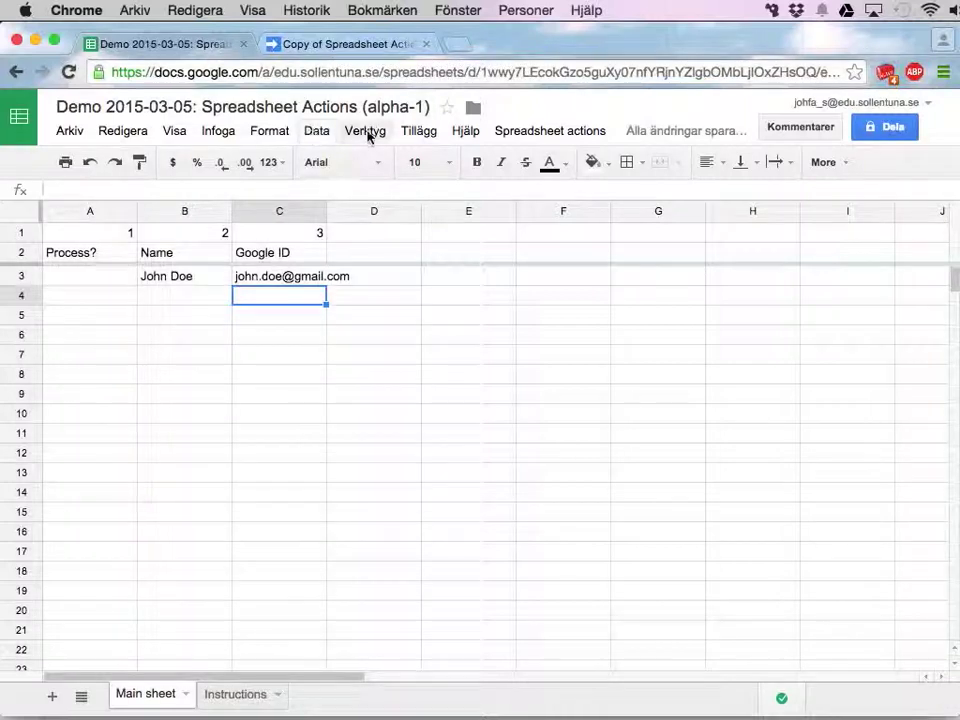
{"action": "left_click", "coordinate": [364, 130]}
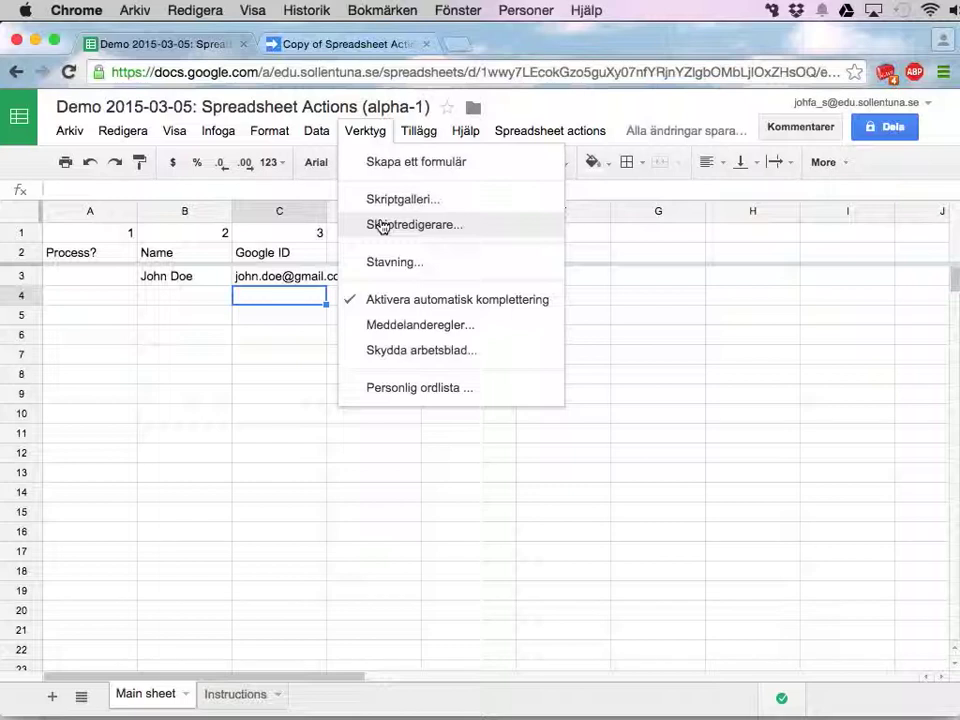
{"action": "mouse_move", "coordinate": [412, 230]}
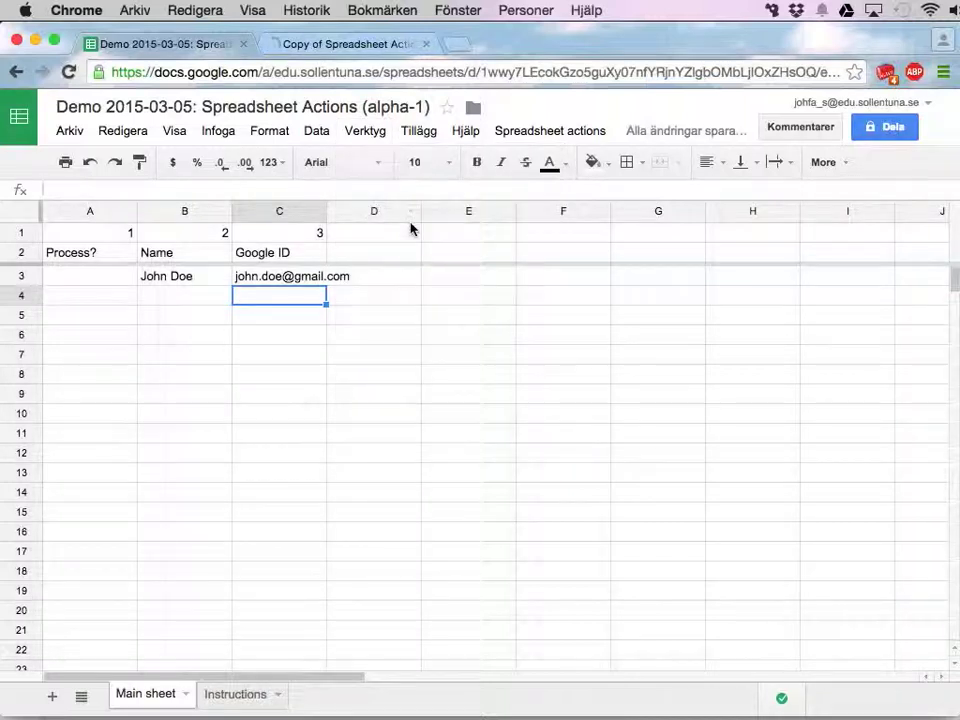
{"action": "left_click", "coordinate": [344, 44]}
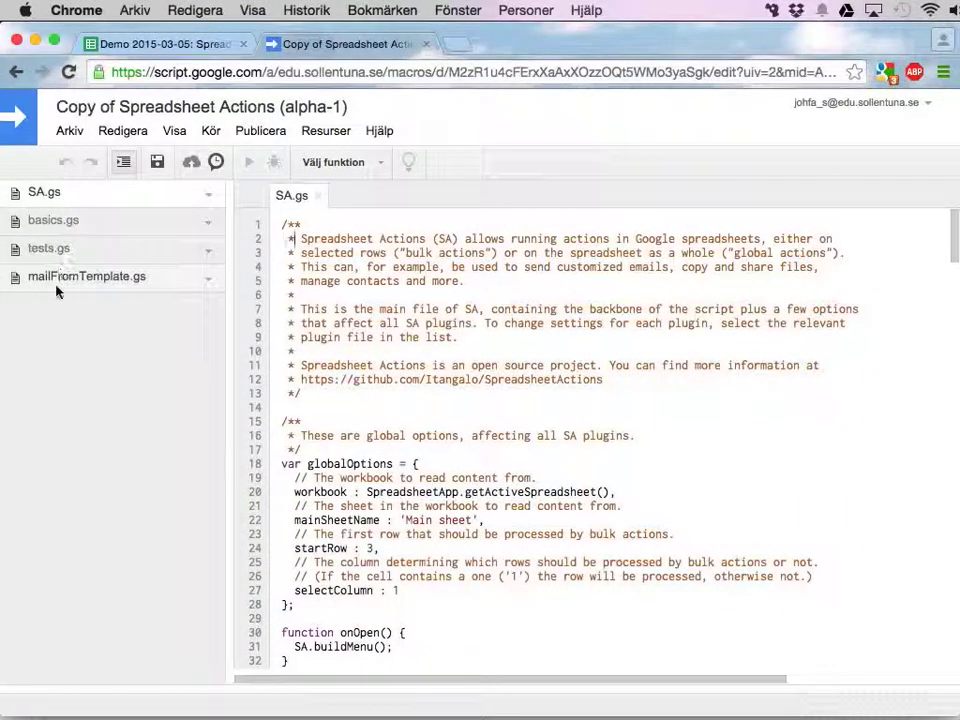
{"action": "mouse_move", "coordinate": [88, 276]}
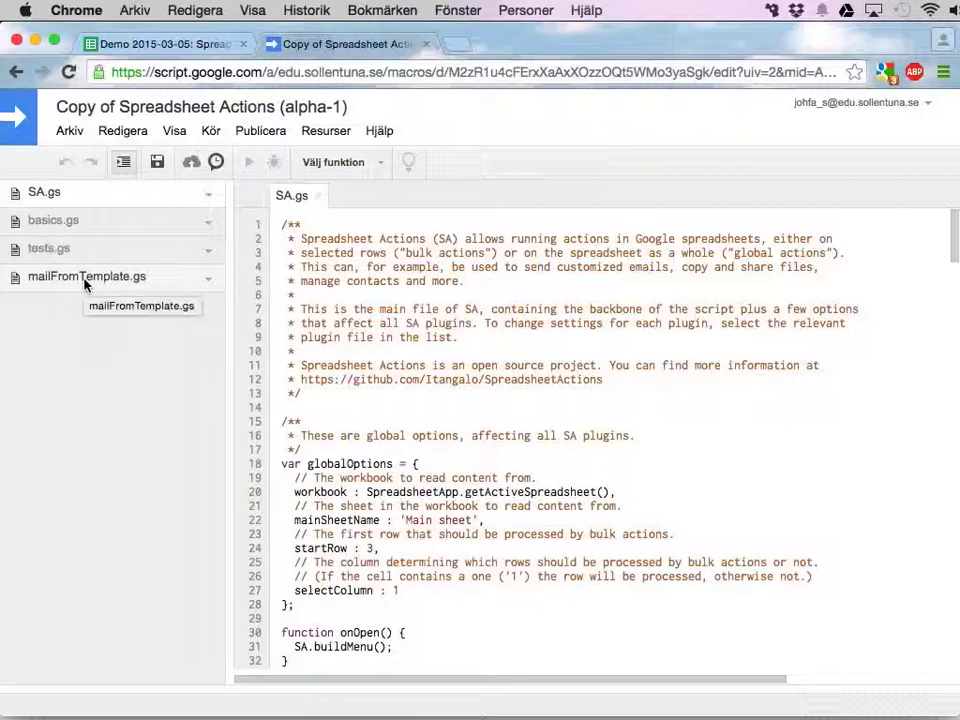
- Open mailFromTemplate.gs and select the words 'Google ID' in its dependency comment
{"action": "left_click", "coordinate": [88, 276]}
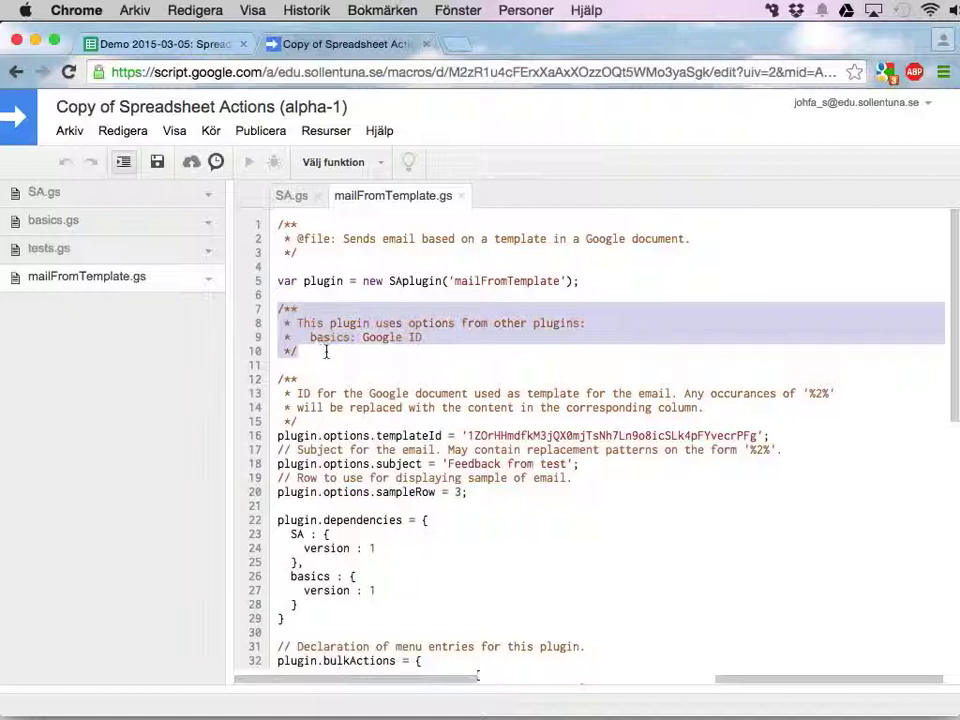
{"action": "left_click", "coordinate": [424, 336]}
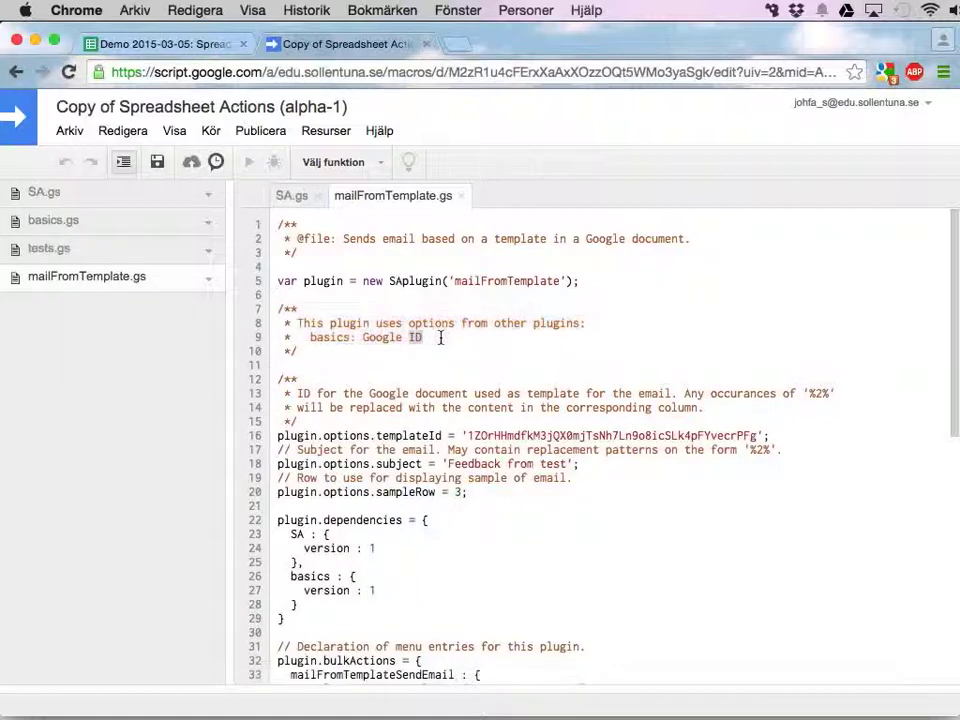
{"action": "double_click", "coordinate": [384, 336]}
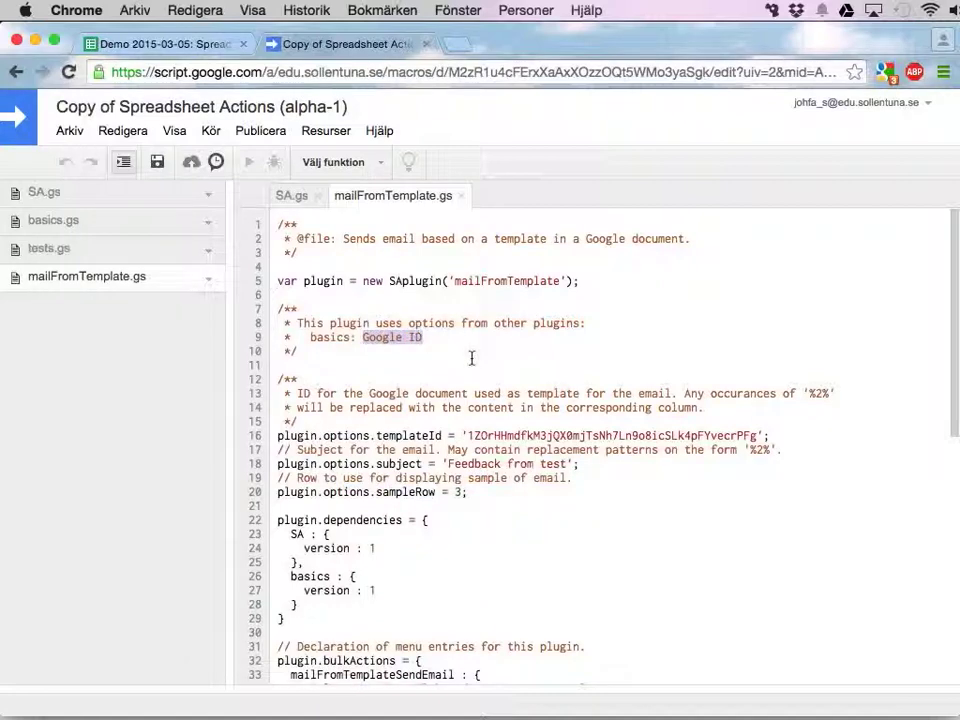
{"action": "scroll", "scroll_direction": "down", "scroll_amount": 3}
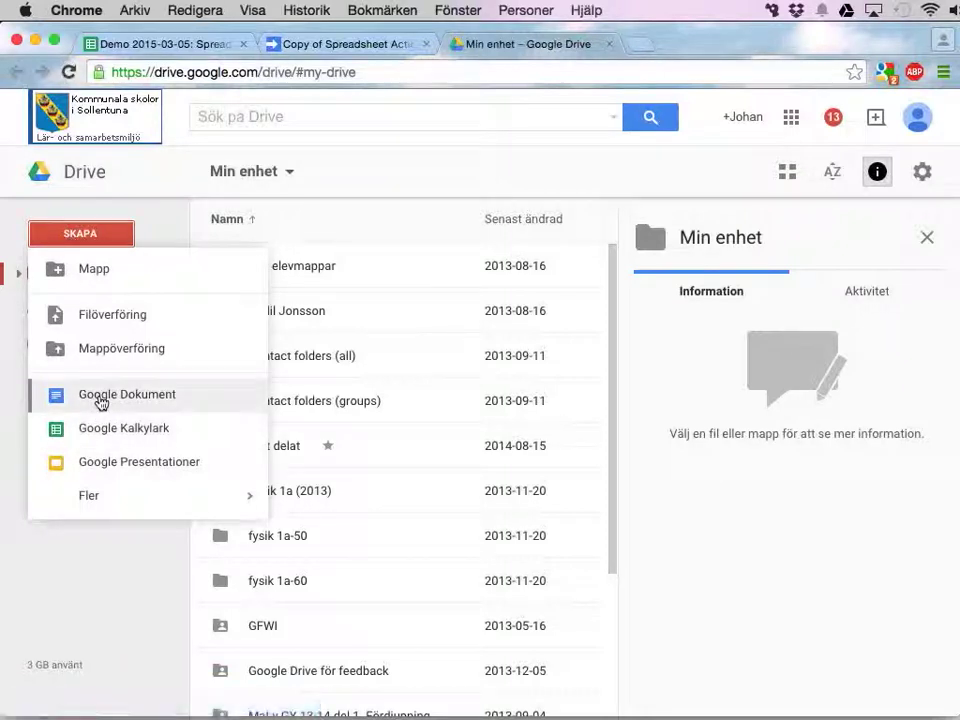
- Create a new blank Google Docs document from Drive
{"action": "left_click", "coordinate": [128, 394]}
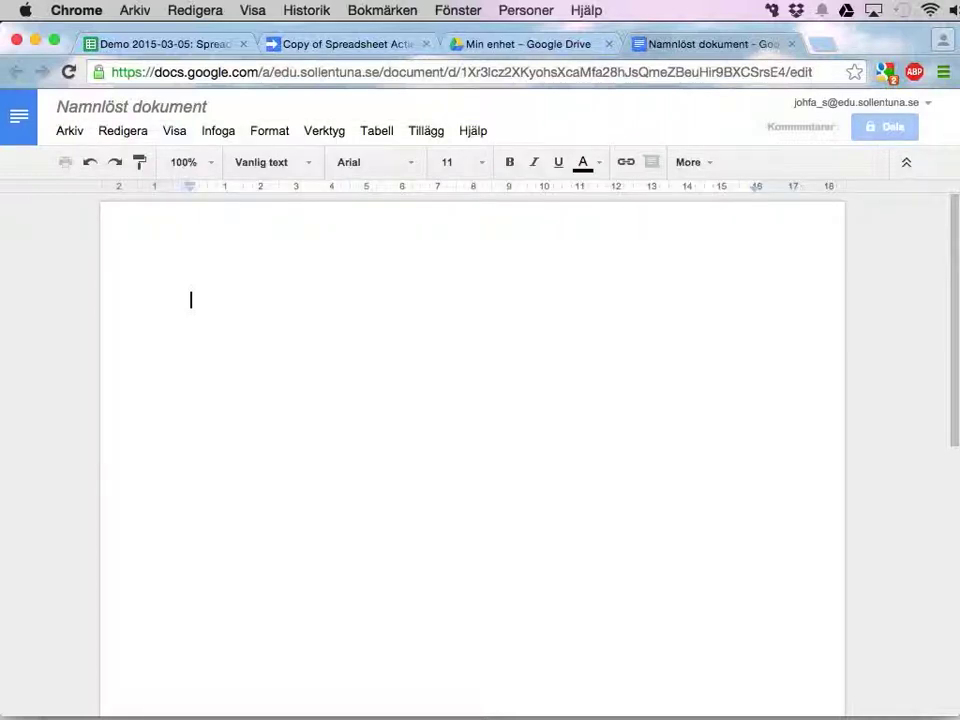
- Write 'Hello student!', test-result and practice lines with ___ blanks, and a 'Kind regards' sign-off
{"action": "type", "text": "Hello"}
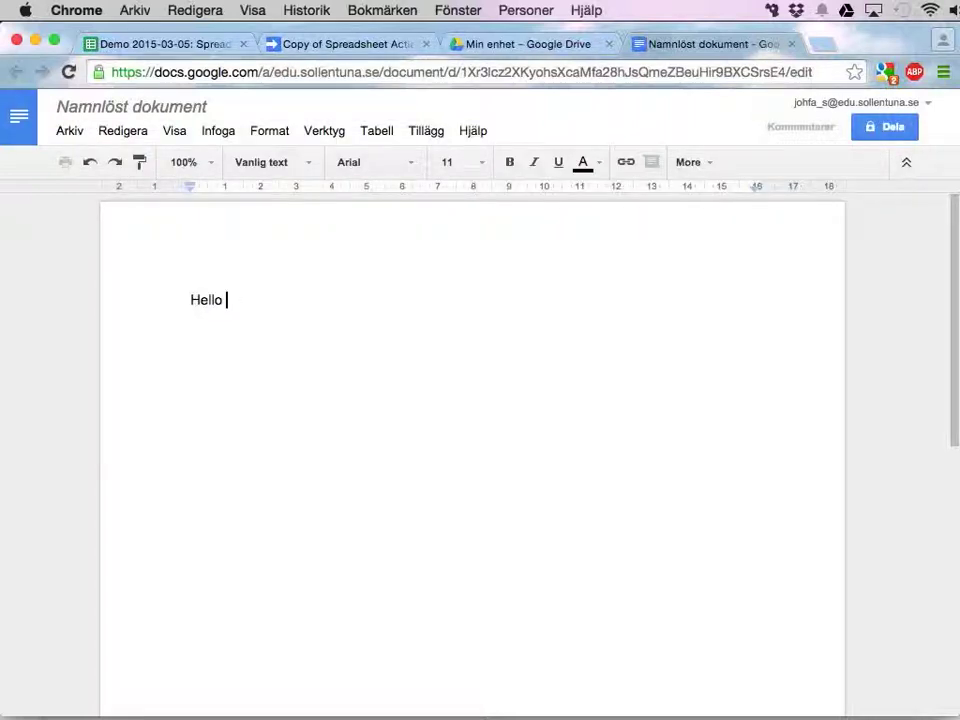
{"action": "type", "text": "student!"}
{"action": "type", "text": "This is the result of yo"}
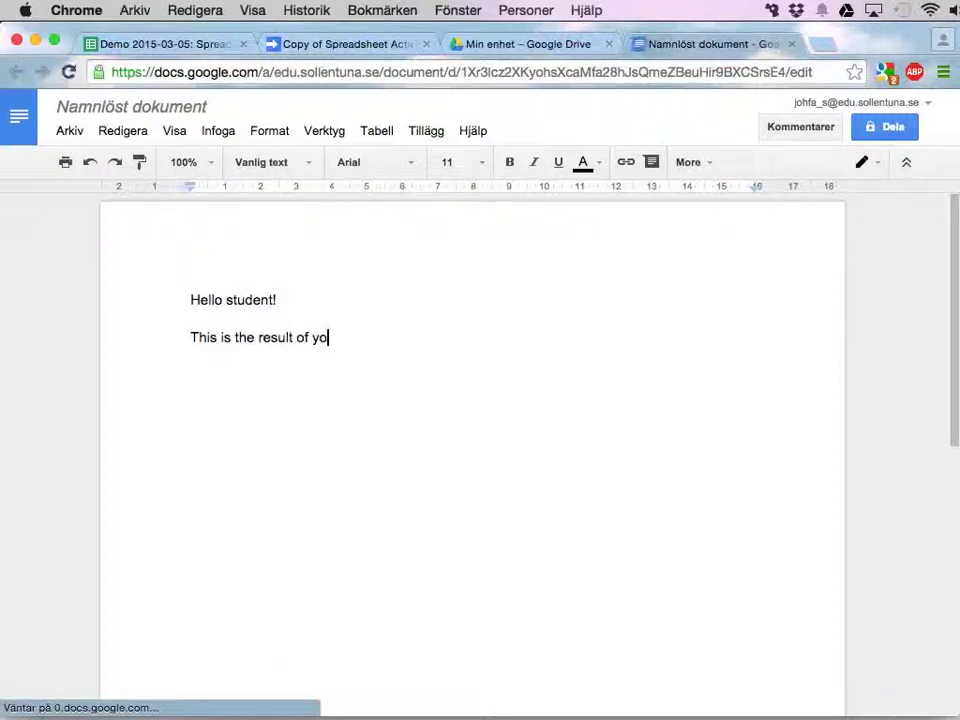
{"action": "type", "text": "ur test:"}
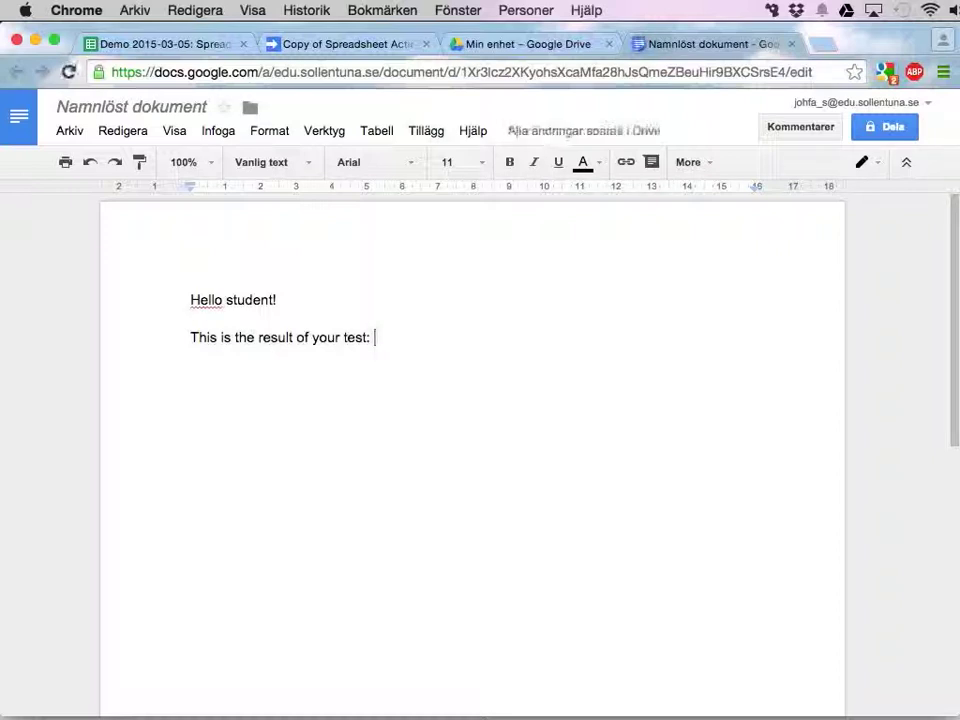
{"action": "type", "text": "___"}
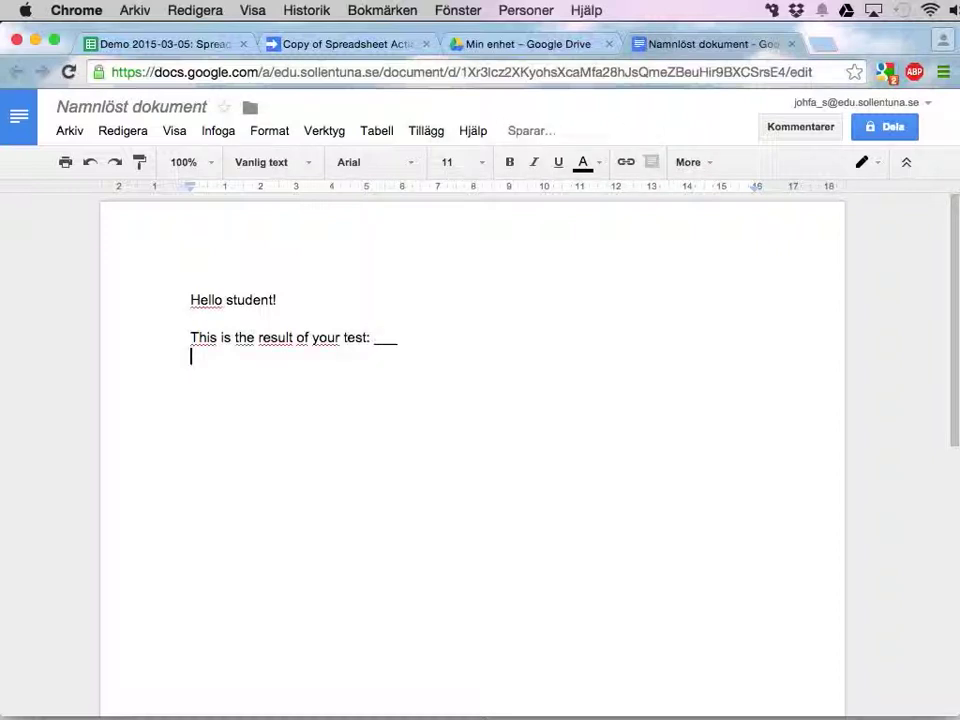
{"action": "type", "text": "You nee"}
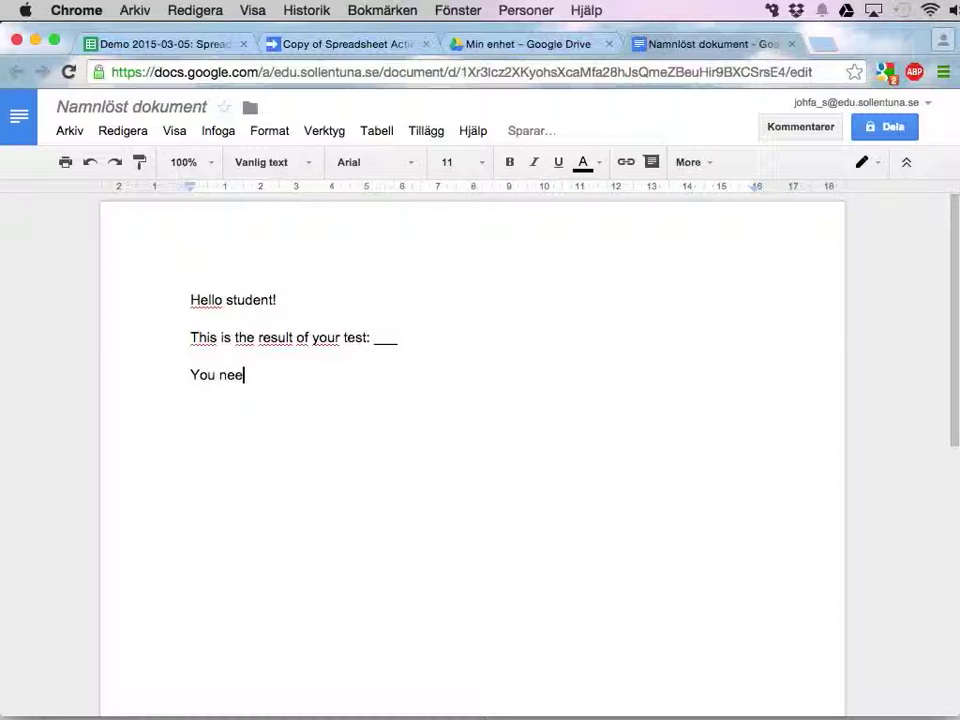
{"action": "type", "text": "d to practice on"}
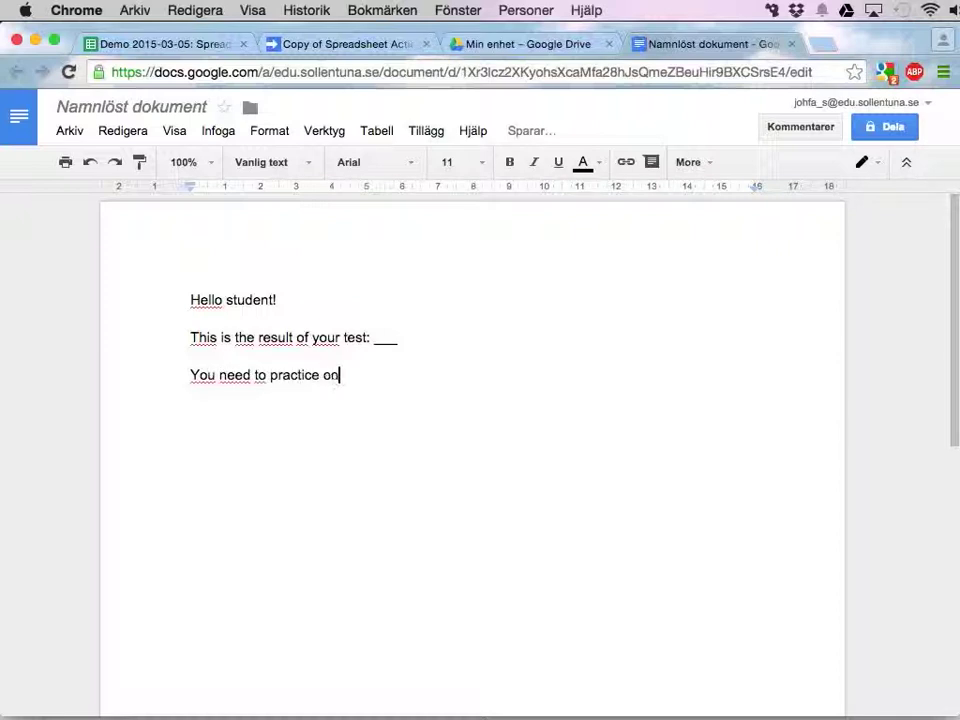
{"action": "type", "text": ": ___"}
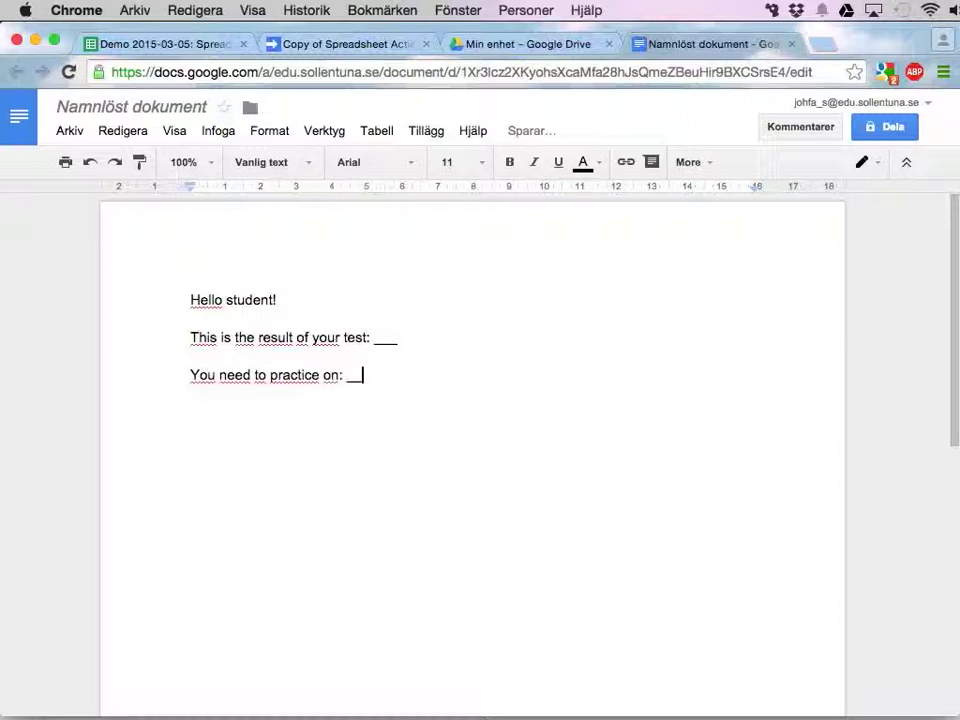
{"action": "type", "text": "Kind regards,"}
{"action": "type", "text": "//Johan Falk, your teacher"}
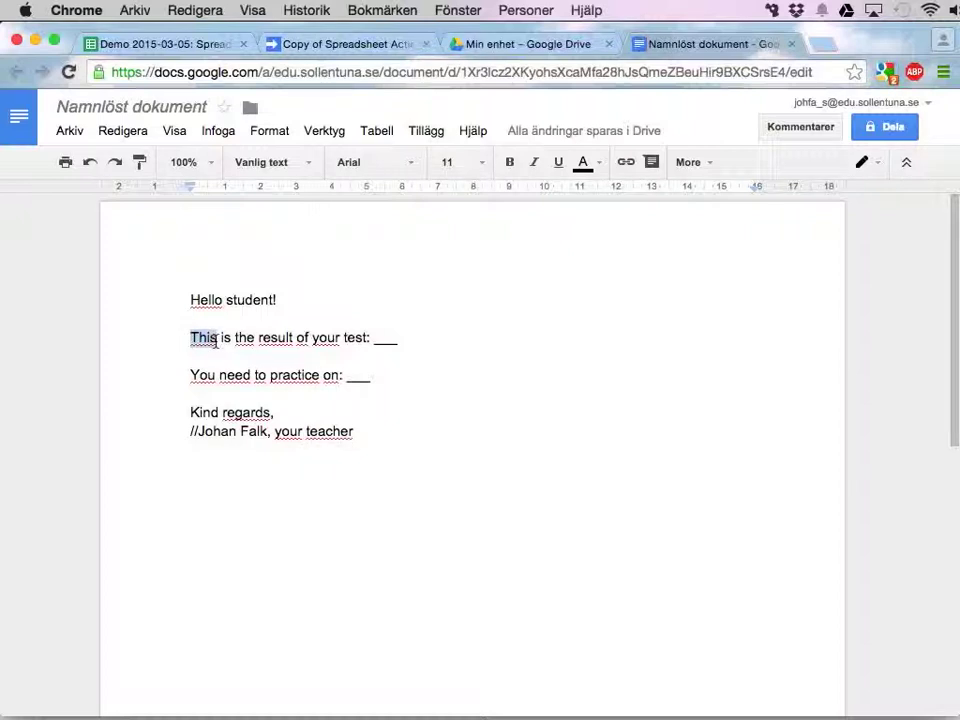
{"action": "left_click", "coordinate": [384, 336]}
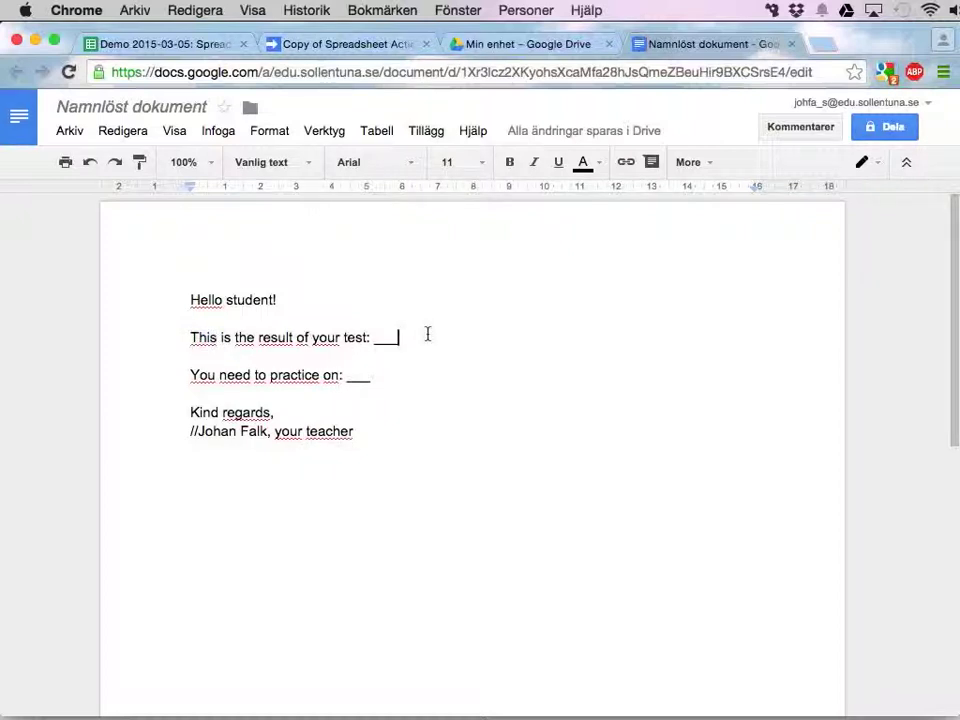
{"action": "mouse_move", "coordinate": [504, 248]}
{"action": "type", "text": "Test"}
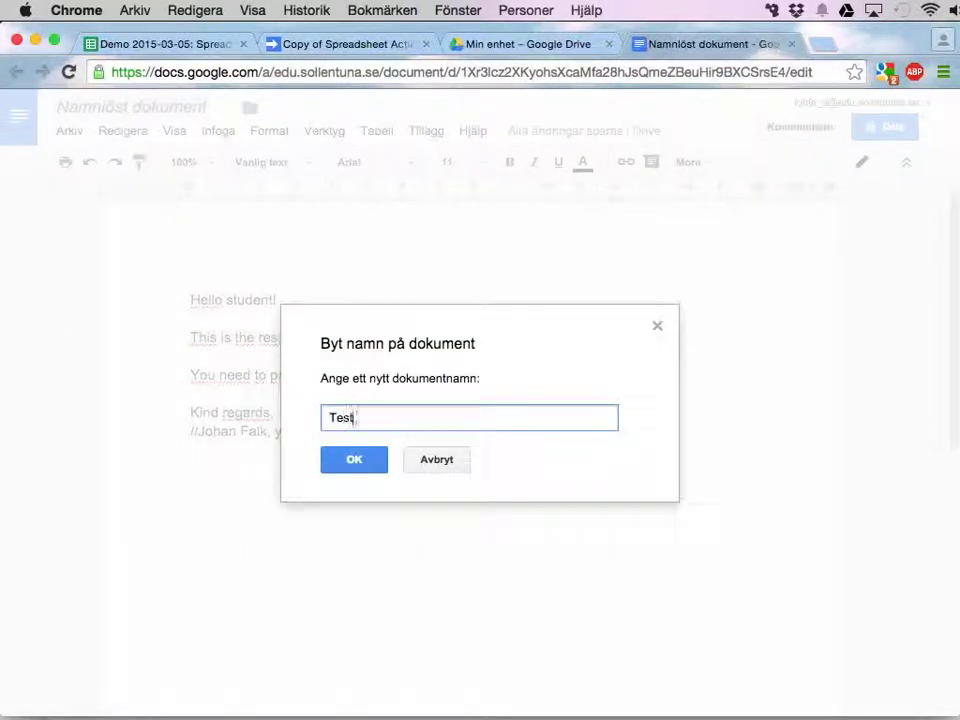
- Rename the document to 'Test feedback' and copy its document ID from the address bar
{"action": "type", "text": "feedback"}
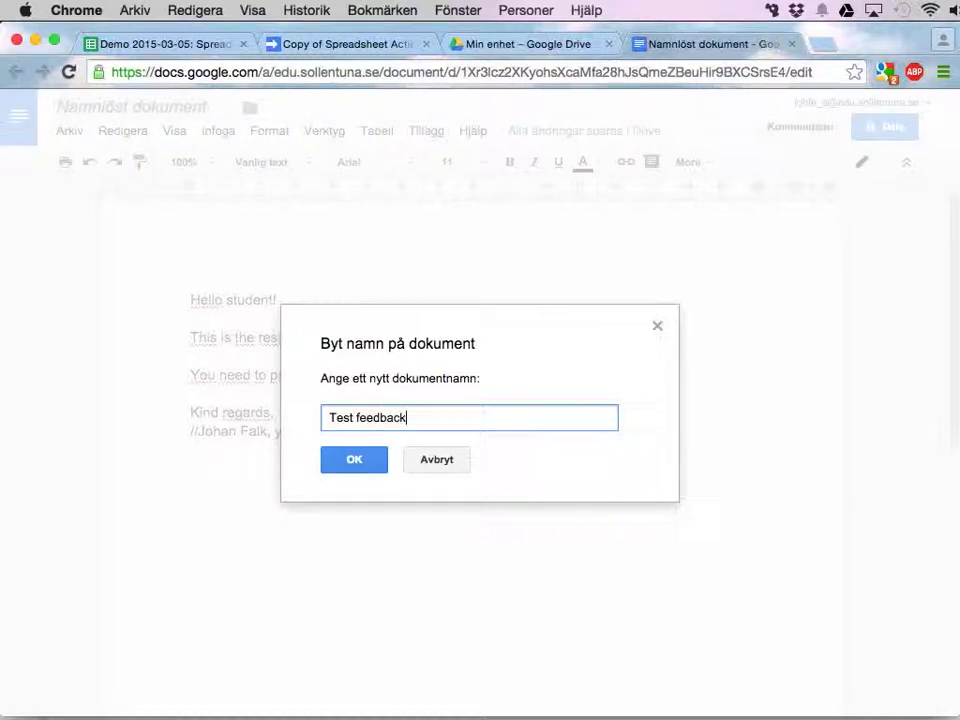
{"action": "left_click", "coordinate": [352, 458]}
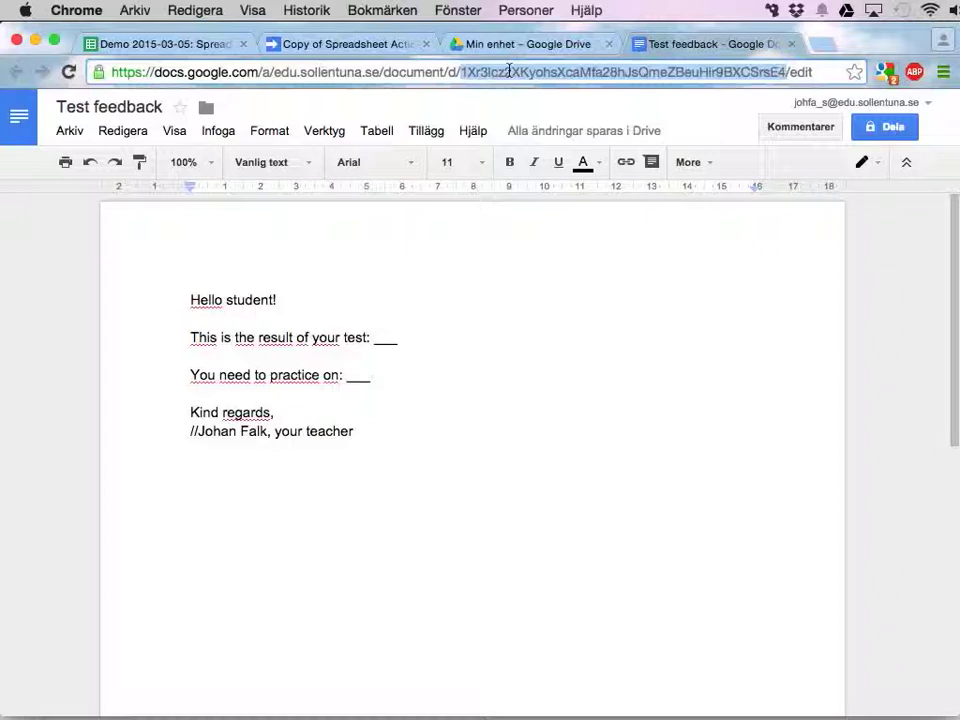
{"action": "mouse_move", "coordinate": [592, 72]}
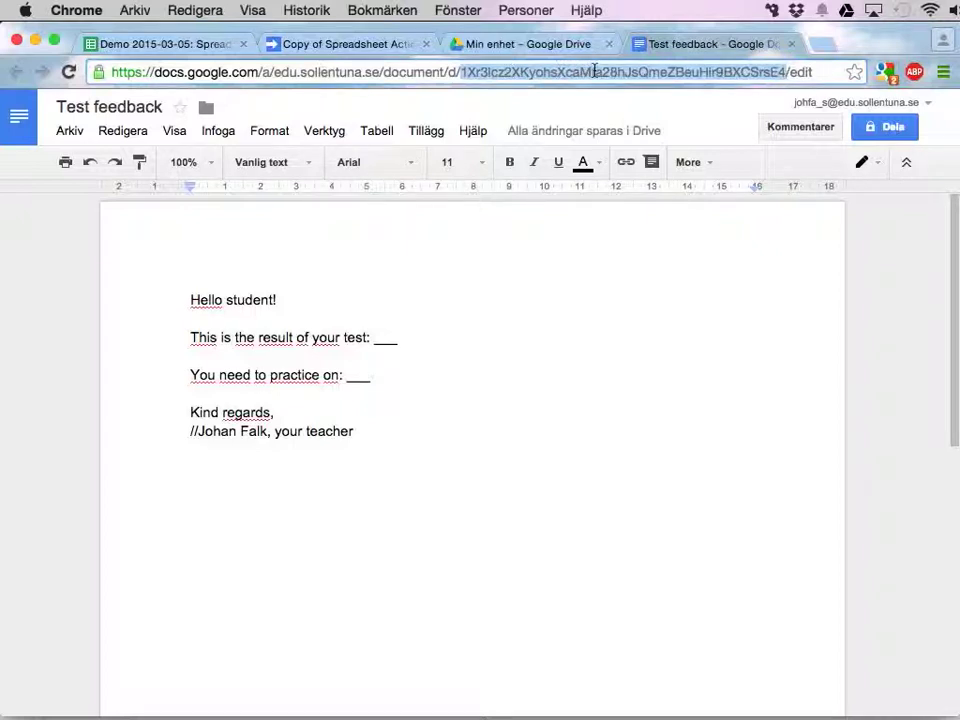
{"action": "right_click", "coordinate": [596, 72]}
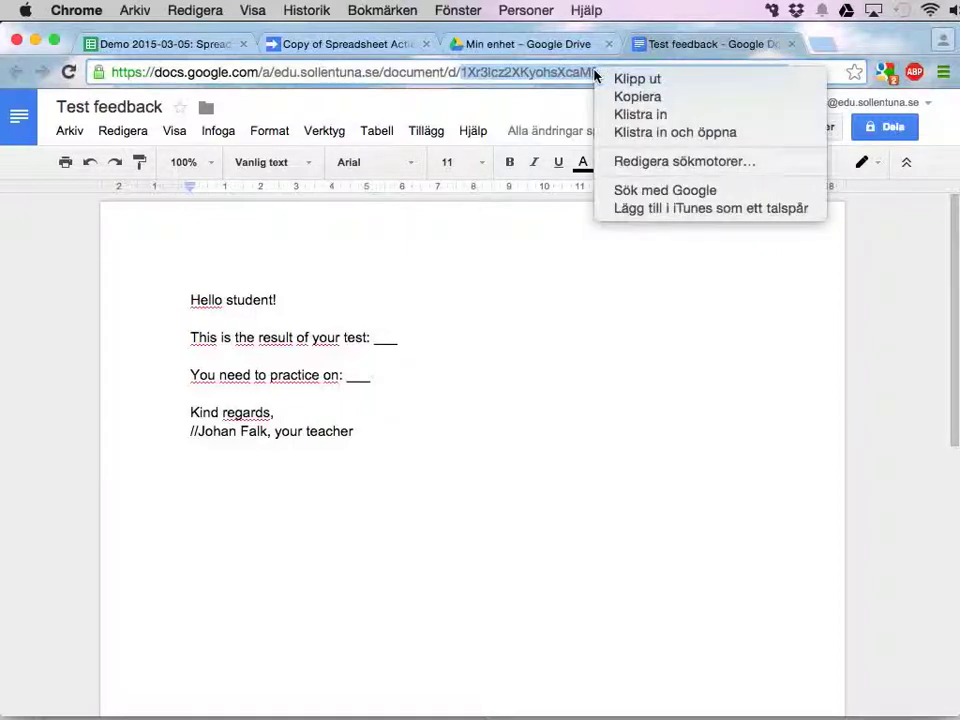
{"action": "mouse_move", "coordinate": [640, 114]}
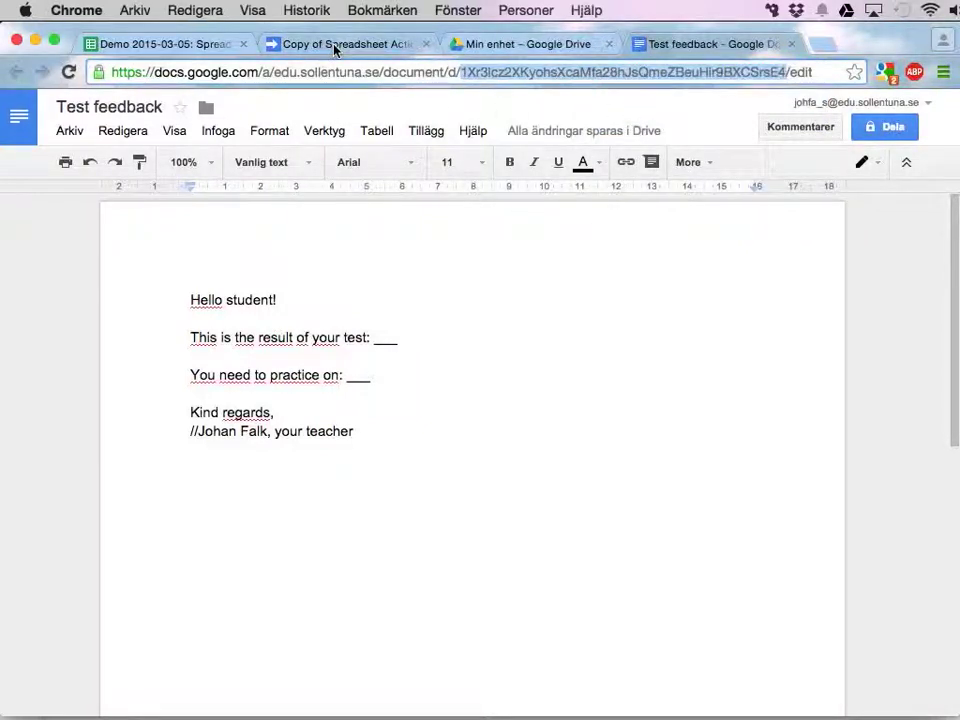
- Paste the copied document ID as the plugin's templateId, then return to the Test feedback document
{"action": "left_click", "coordinate": [340, 44]}
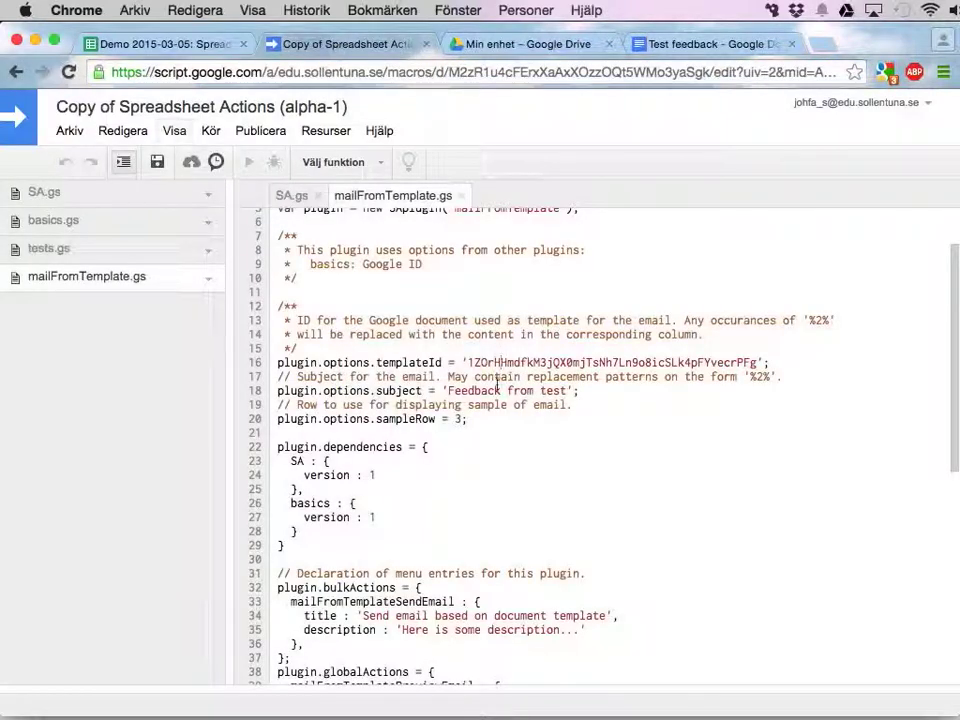
{"action": "right_click", "coordinate": [500, 362]}
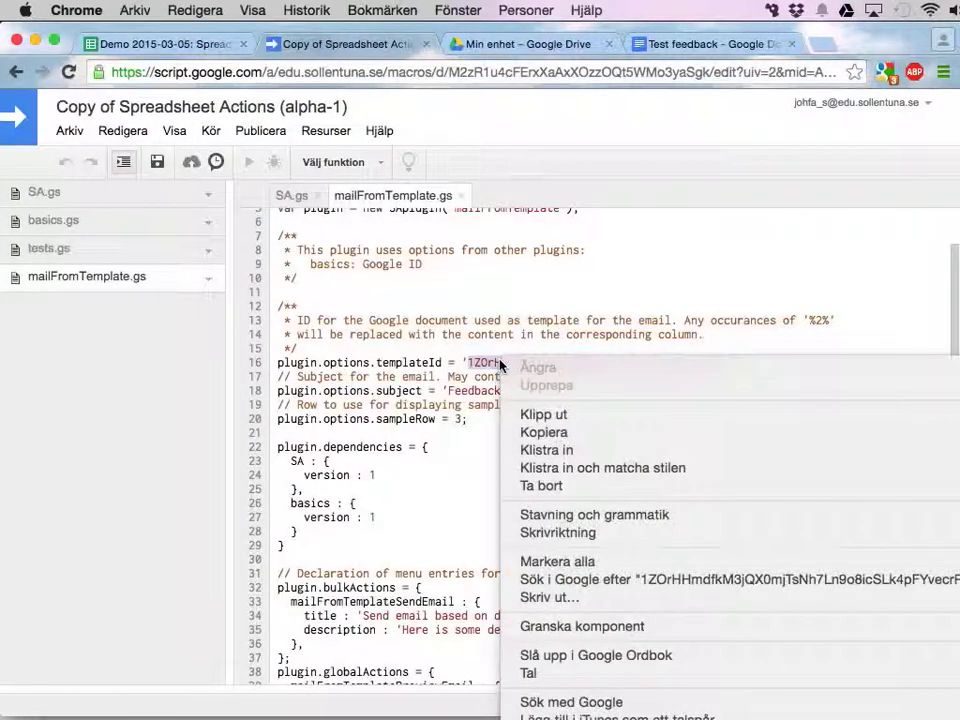
{"action": "mouse_move", "coordinate": [548, 450]}
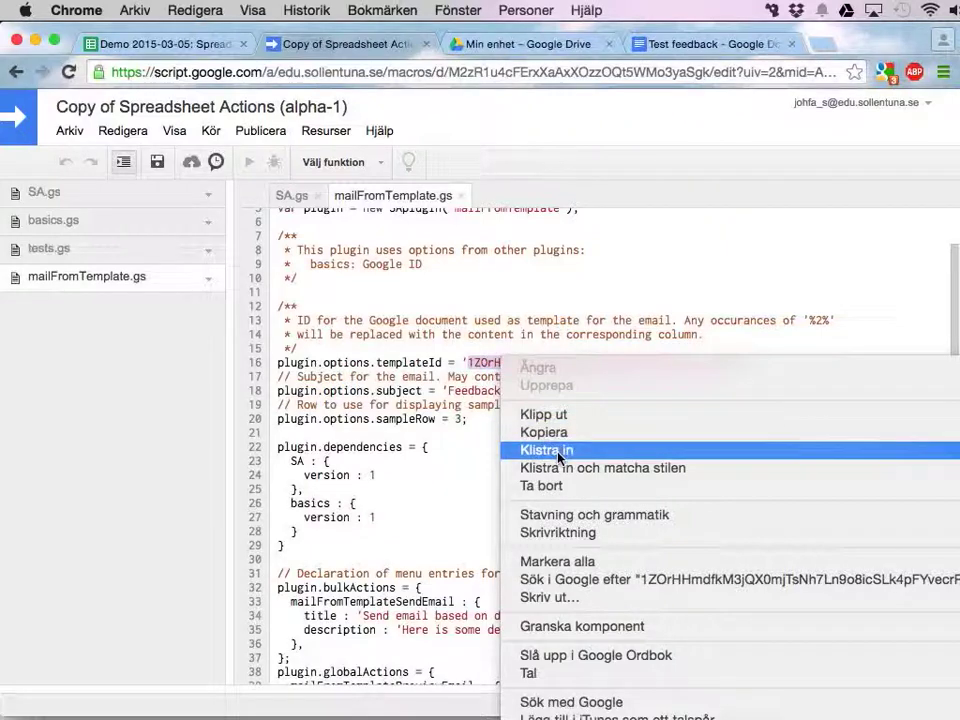
{"action": "left_click", "coordinate": [548, 450]}
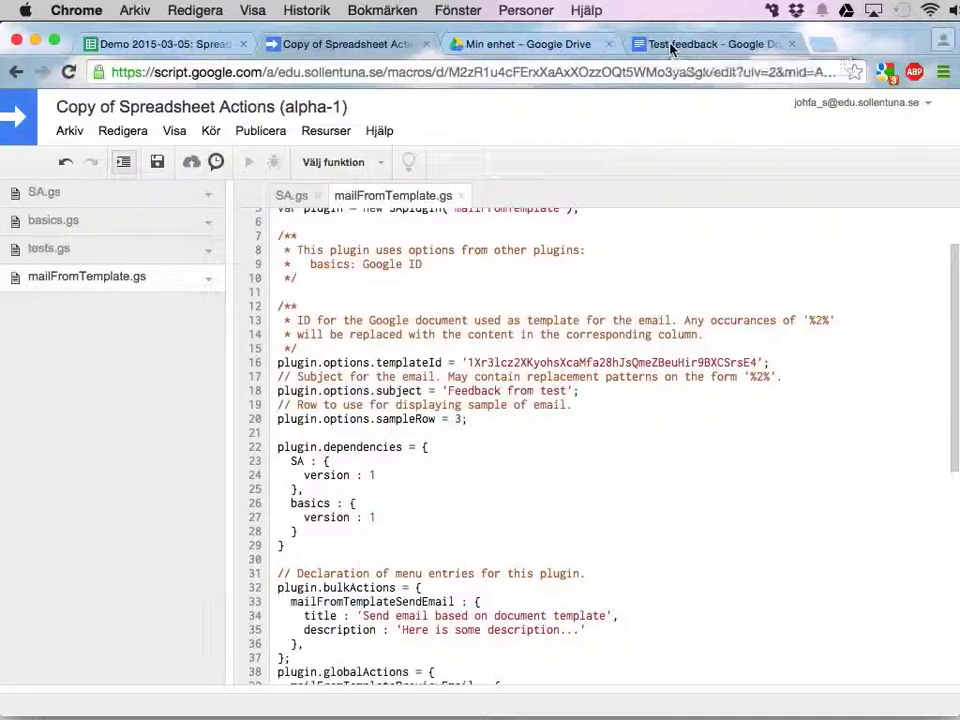
{"action": "left_click", "coordinate": [710, 44]}
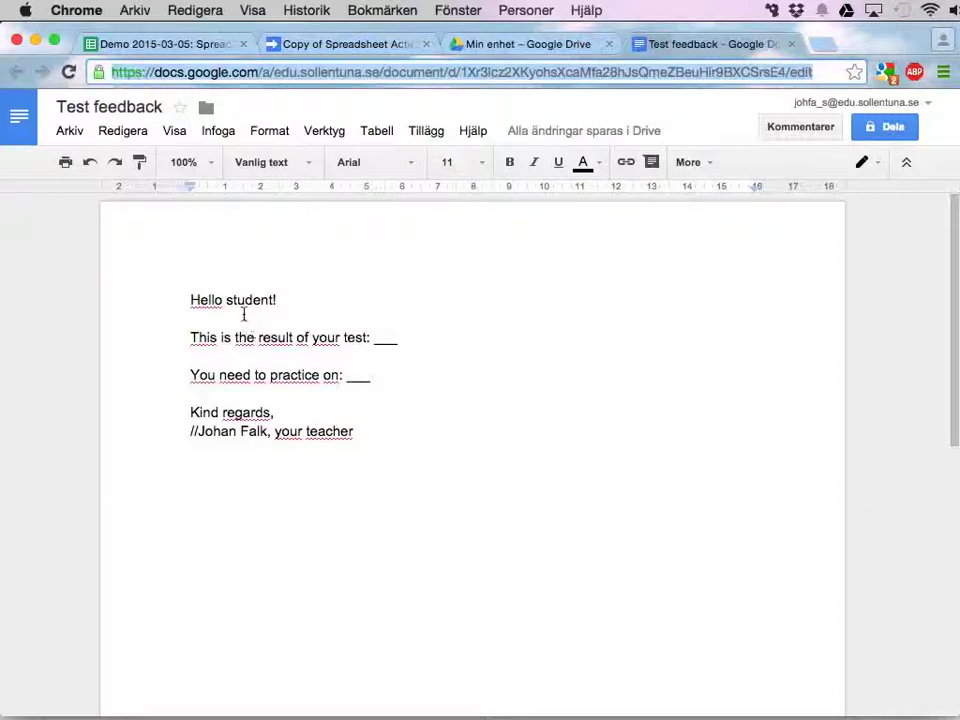
- Replace 'student' in the greeting with the placeholder %2%
{"action": "double_click", "coordinate": [250, 300]}
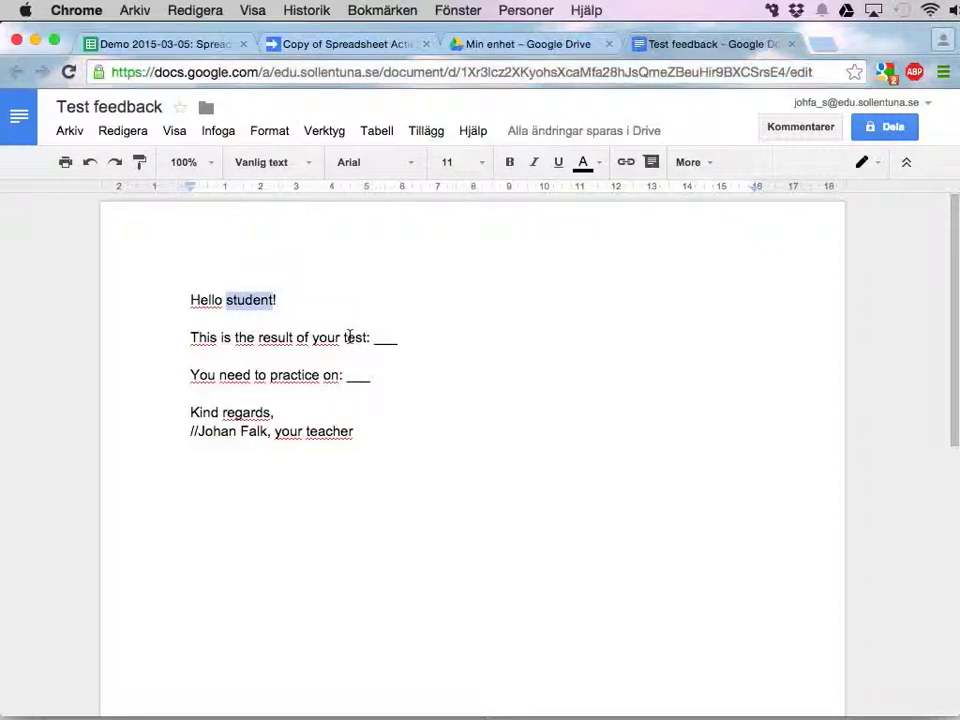
{"action": "type", "text": "%2%"}
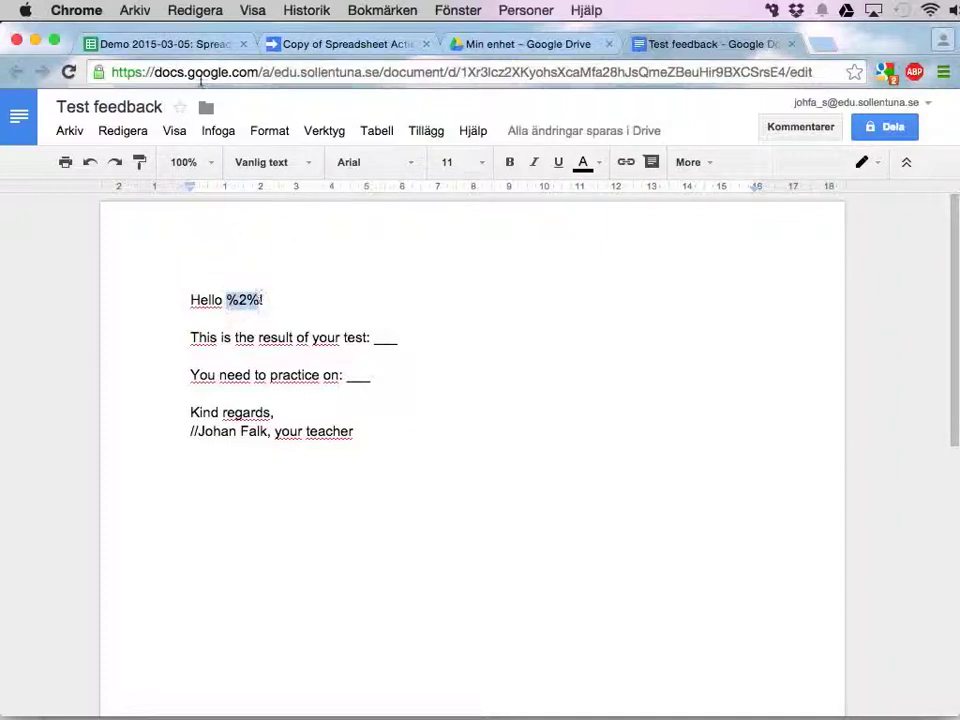
- Check in the spreadsheet that column 2 holds the student name, then return to the document
{"action": "left_click", "coordinate": [160, 44]}
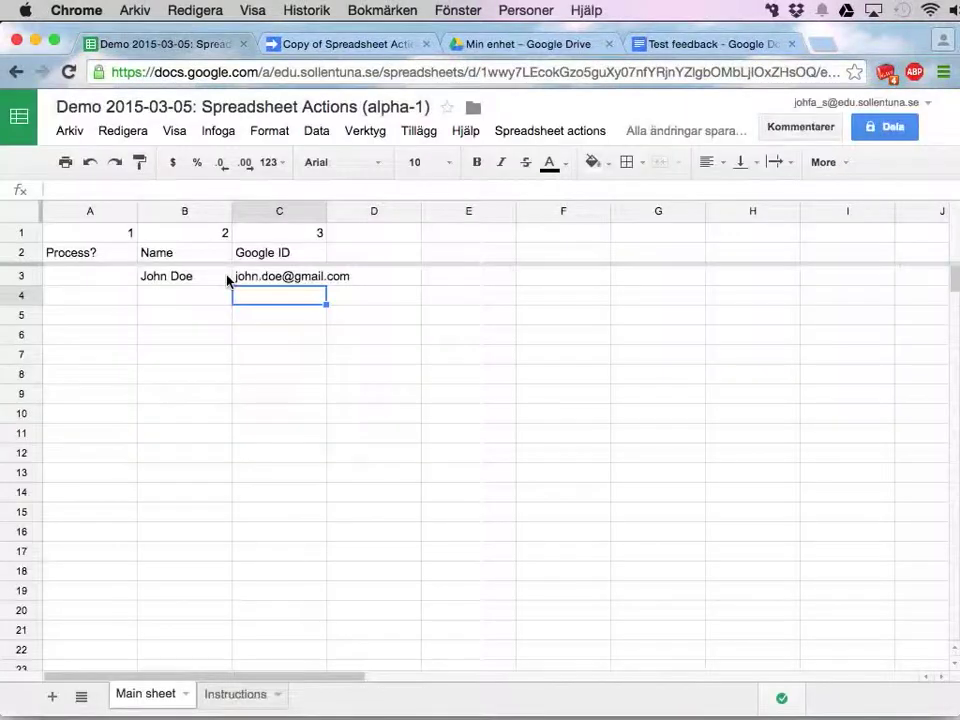
{"action": "left_click", "coordinate": [184, 232]}
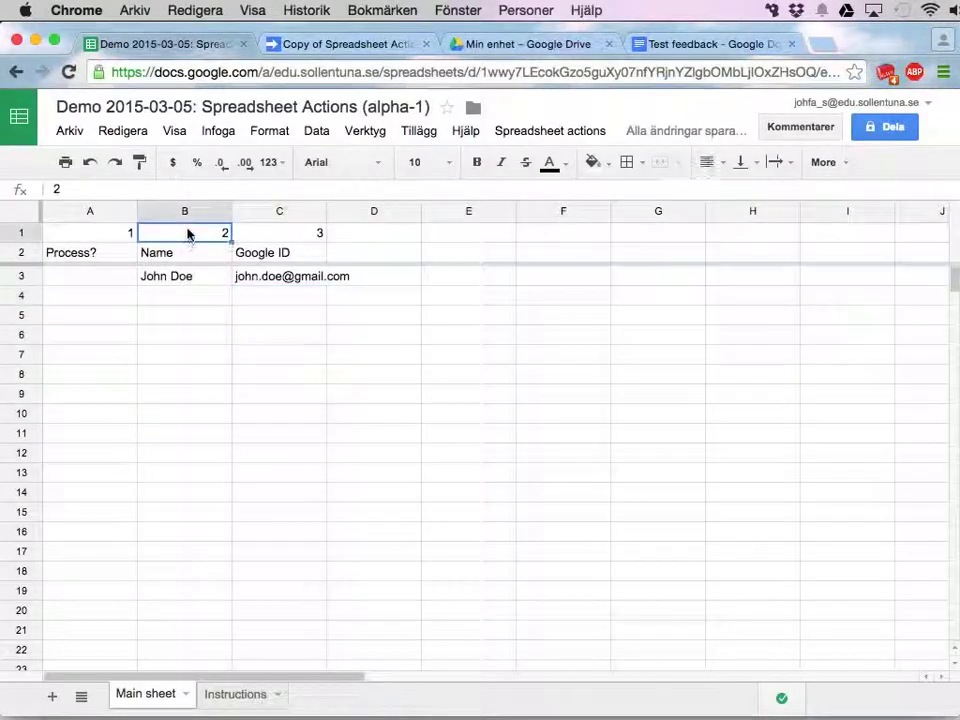
{"action": "left_click", "coordinate": [184, 276]}
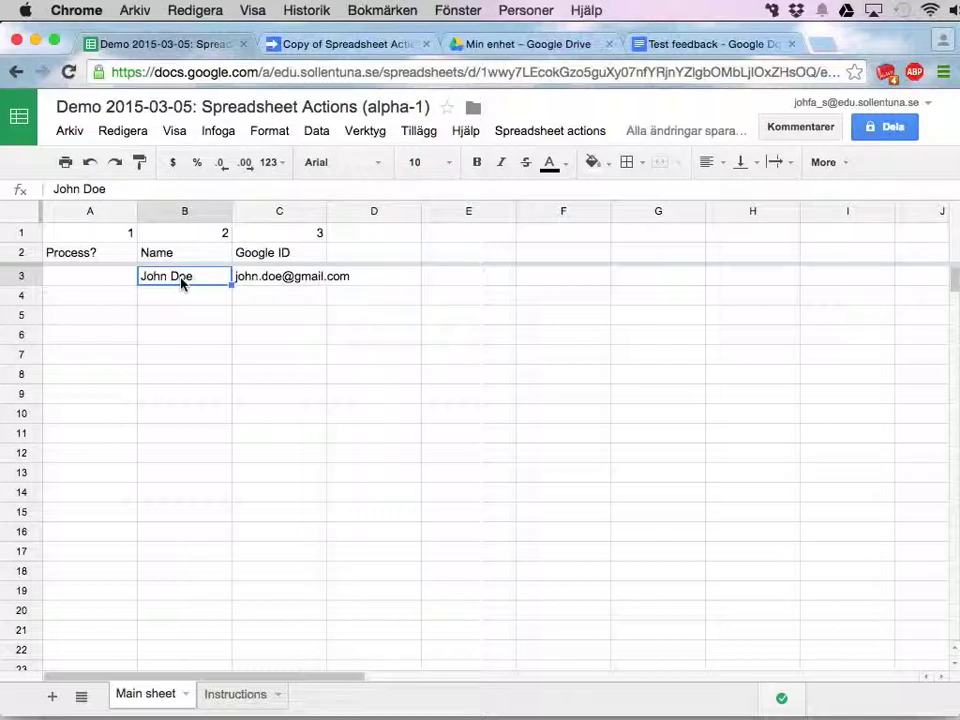
{"action": "left_click", "coordinate": [710, 44]}
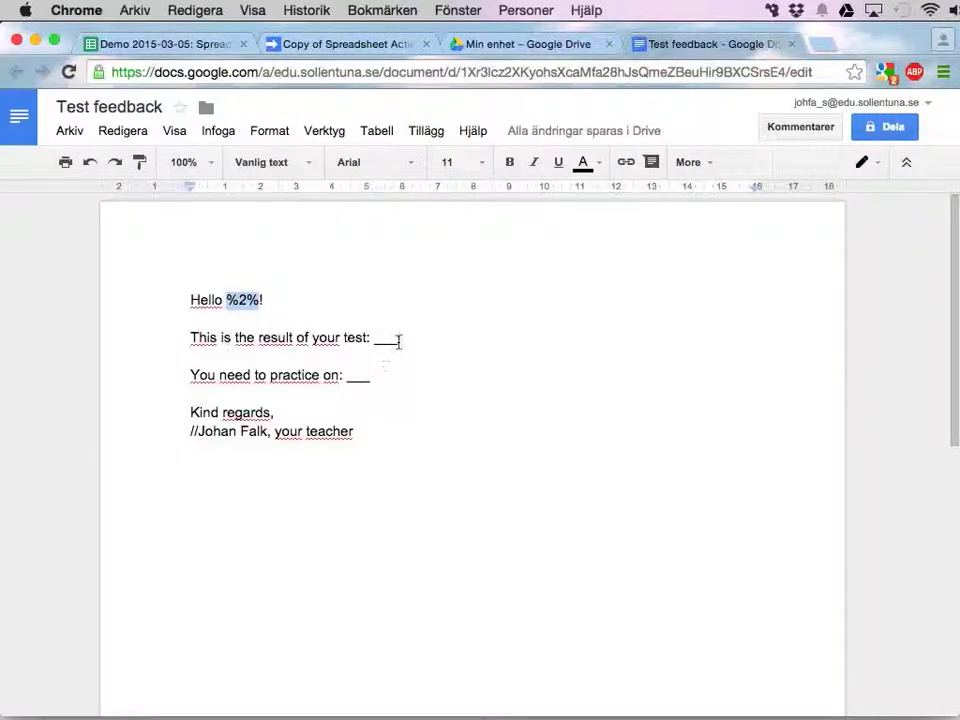
- Add Test result and Practice on columns with John Doe's row filled: 5 of 10, Everything
{"action": "left_click", "coordinate": [160, 44]}
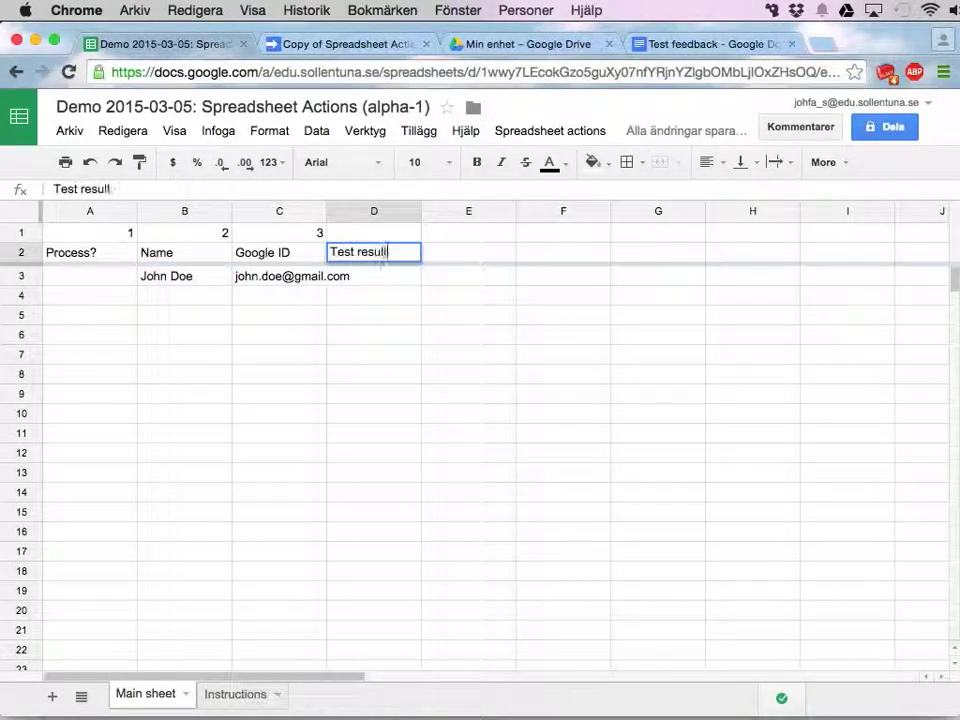
{"action": "key", "text": "Return"}
{"action": "type", "text": "5 of 10"}
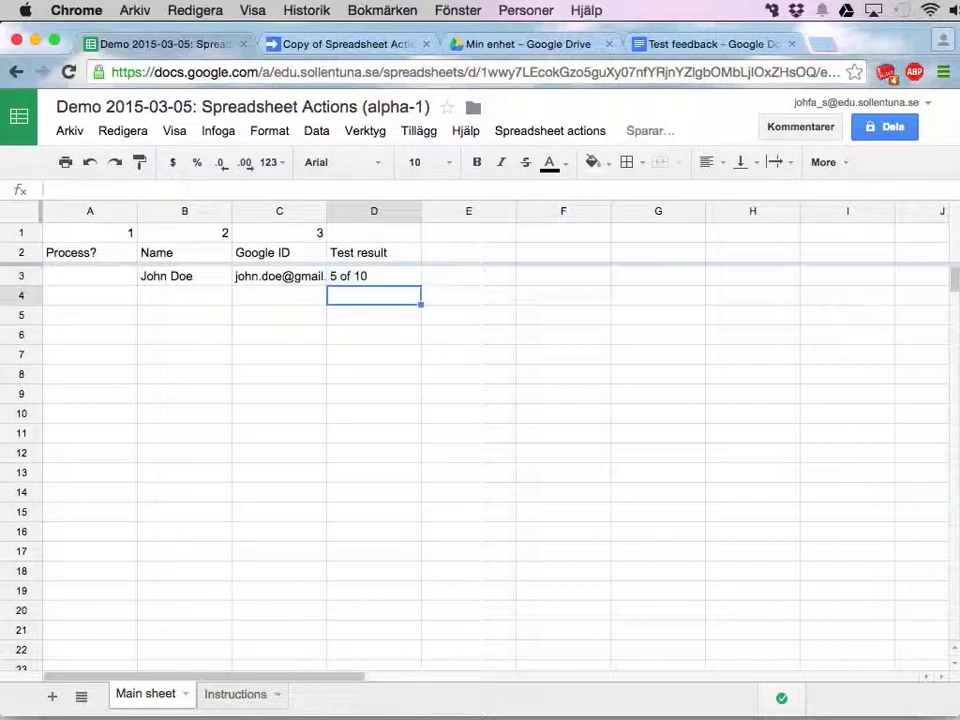
{"action": "type", "text": "Practice on"}
{"action": "left_click", "coordinate": [468, 276]}
{"action": "type", "text": "Eve"}
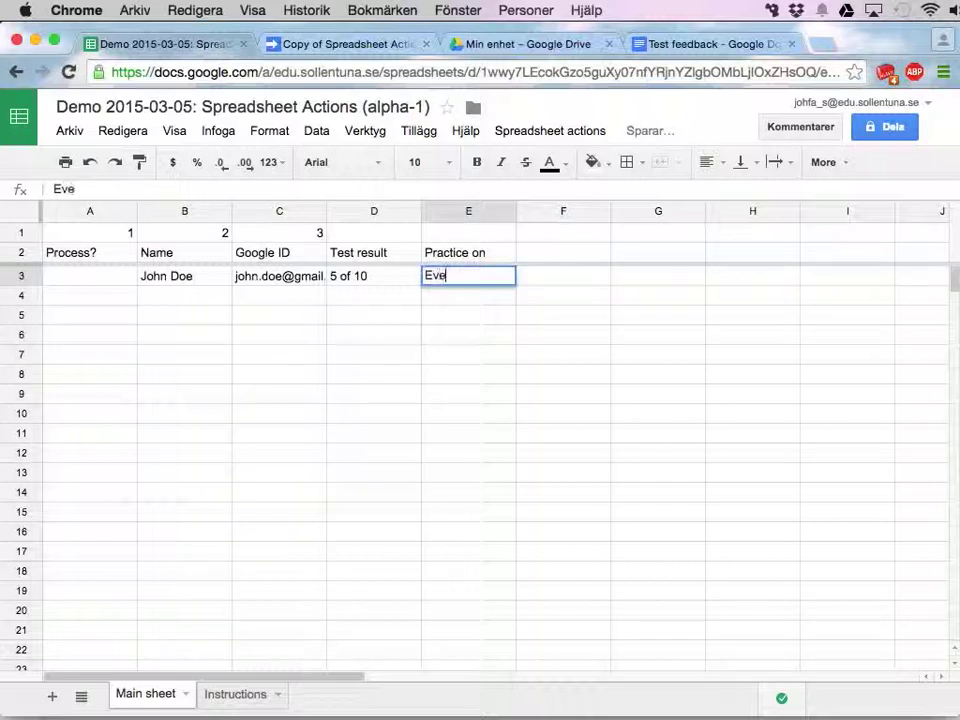
{"action": "key", "text": "enter"}
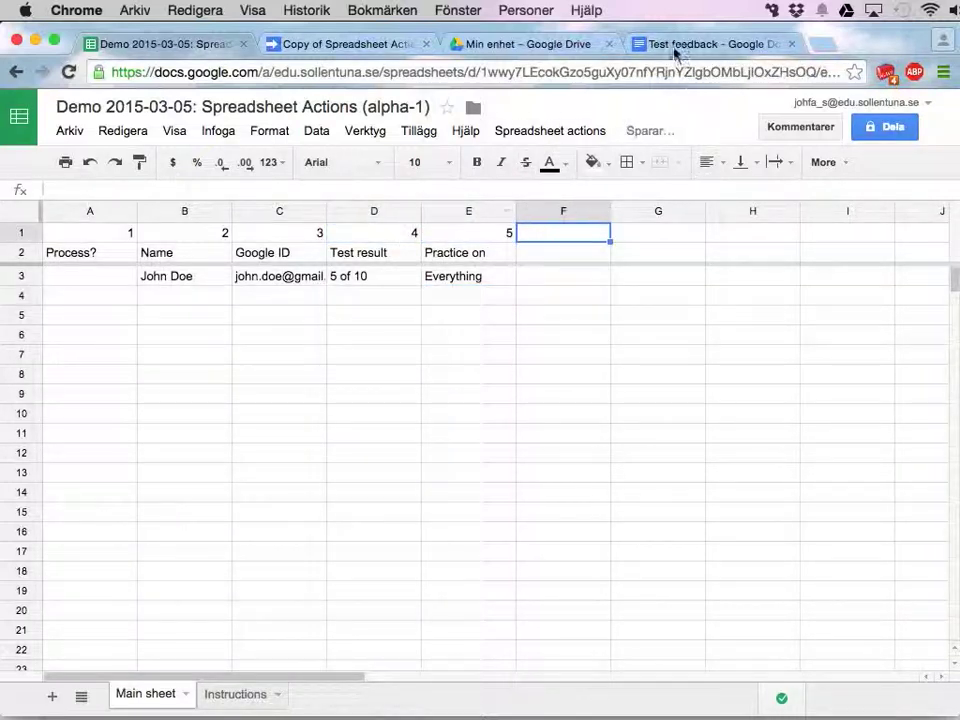
- Replace the blank after the test result line with the placeholder %4%
{"action": "left_click", "coordinate": [712, 44]}
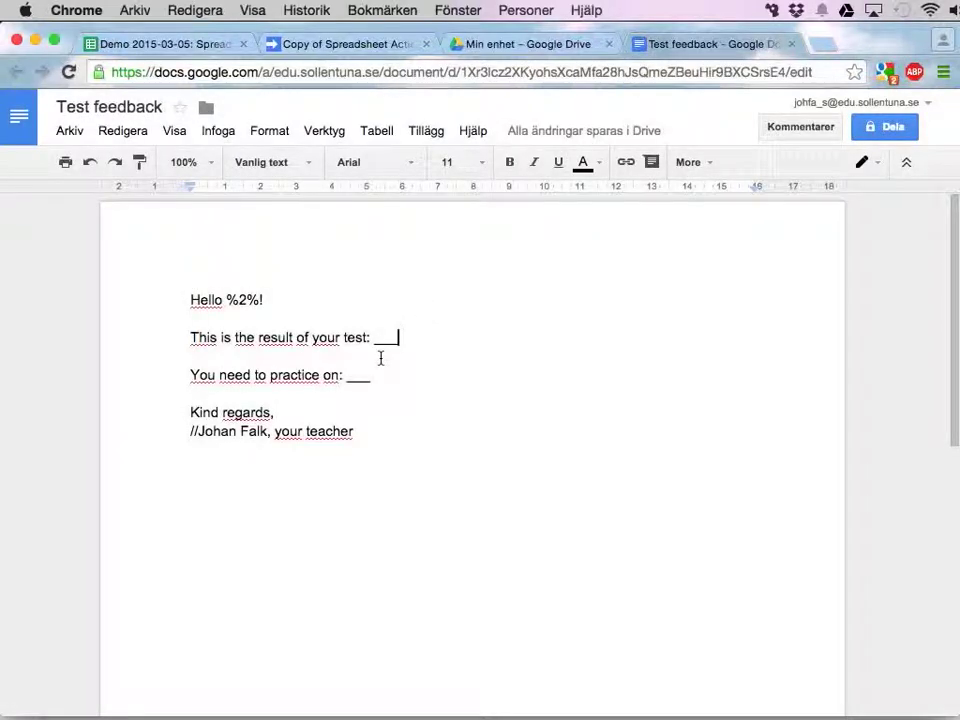
{"action": "key", "text": "Backspace"}
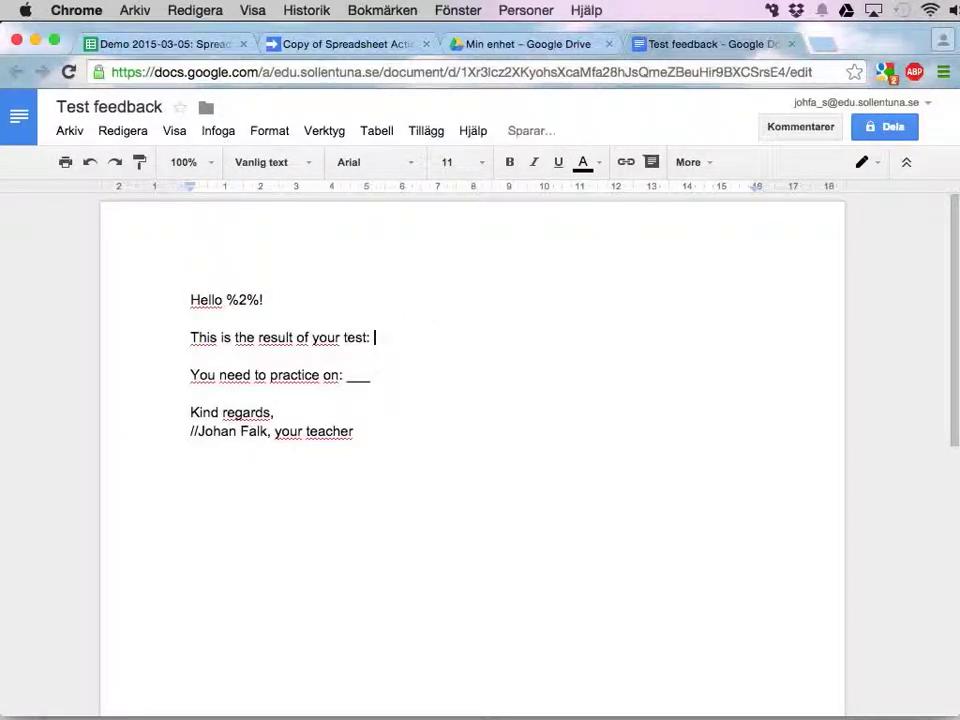
{"action": "type", "text": "%4%"}
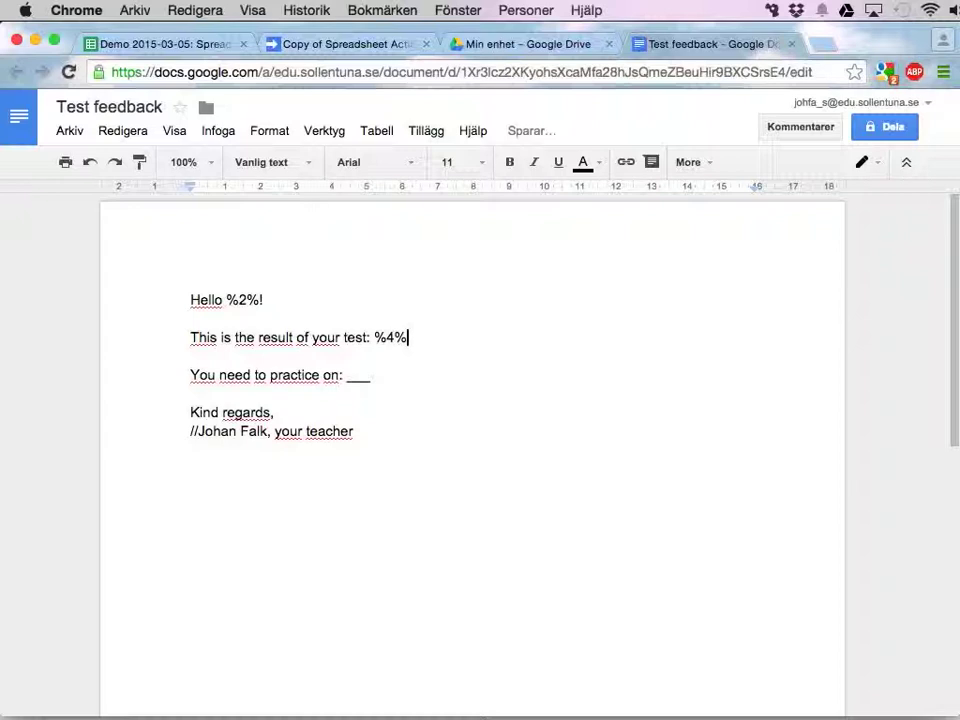
- Replace the blank after 'You need to practice on:' with the placeholder %5%
{"action": "left_click", "coordinate": [370, 374]}
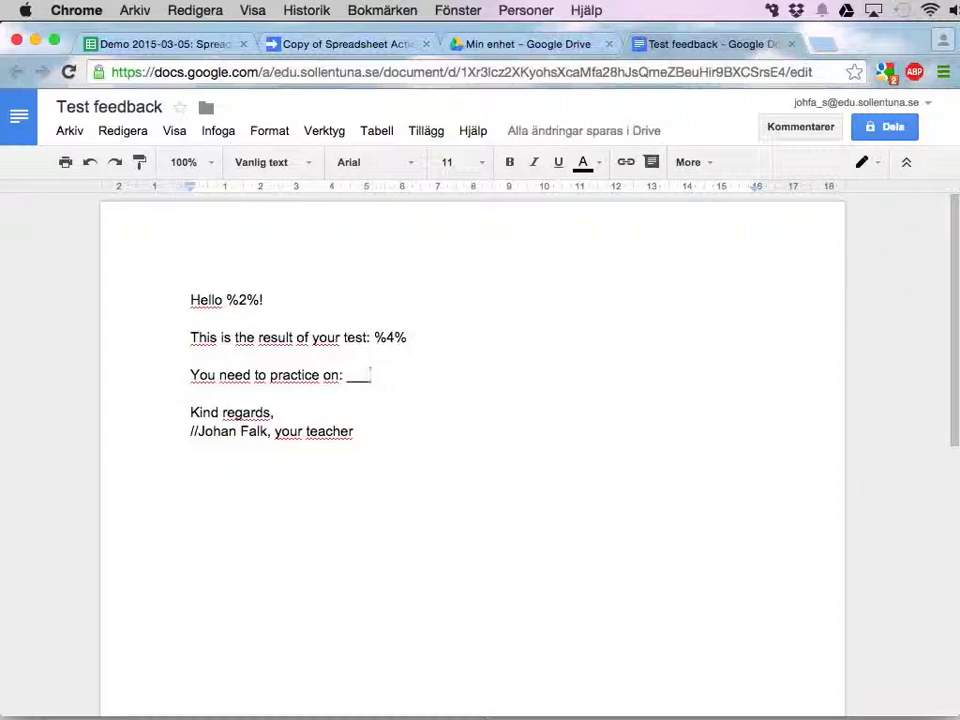
{"action": "key", "text": "backspace"}
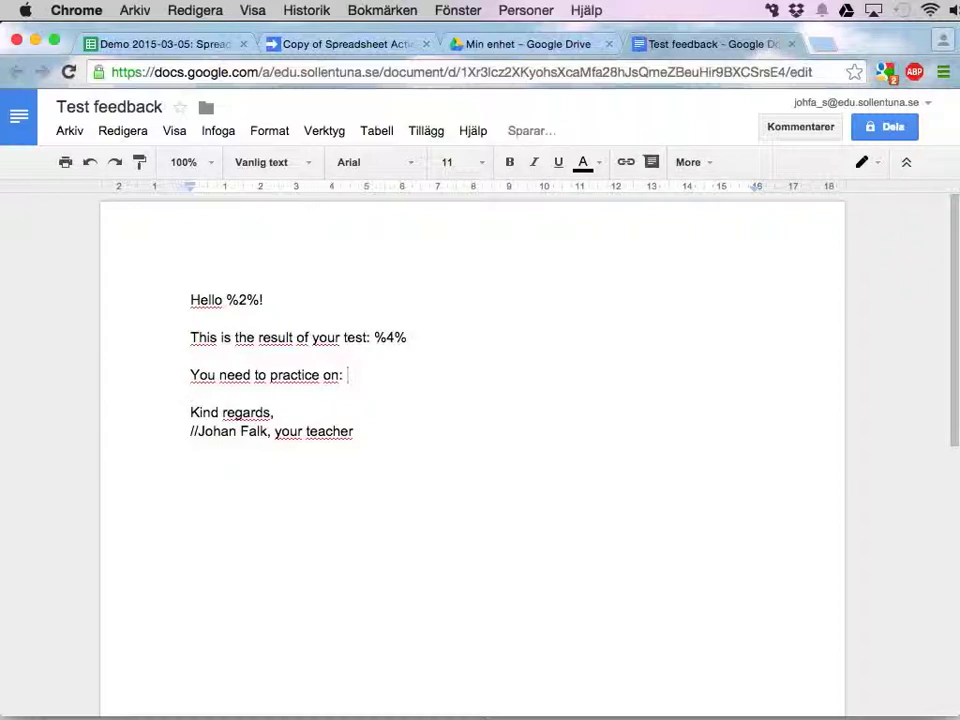
{"action": "type", "text": "%5%"}
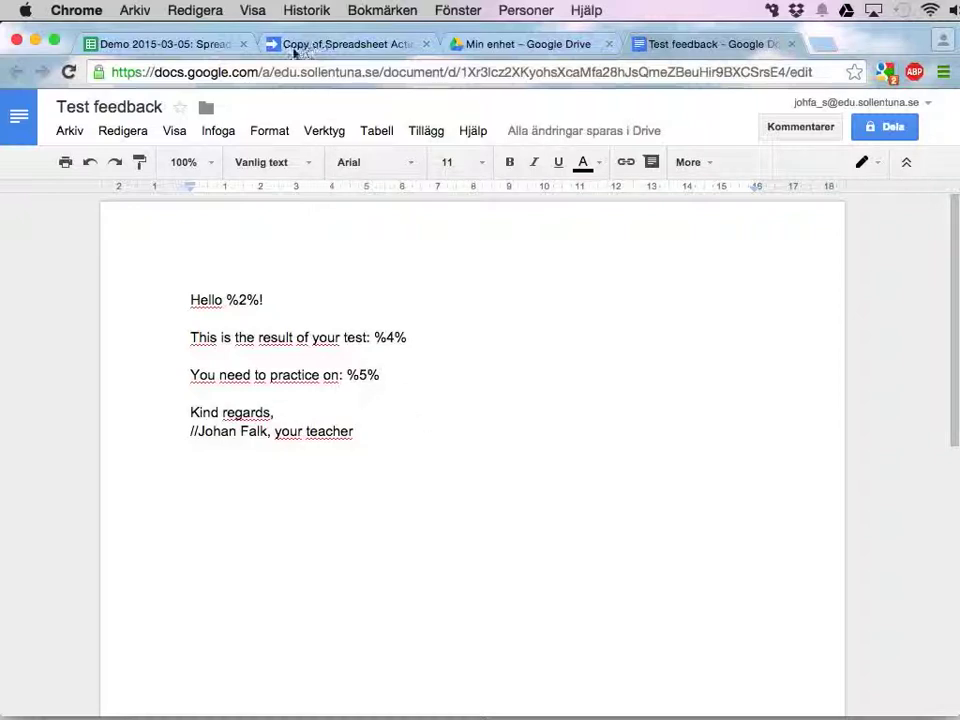
- Return to the script project and open the basics.gs plugin file
{"action": "left_click", "coordinate": [344, 44]}
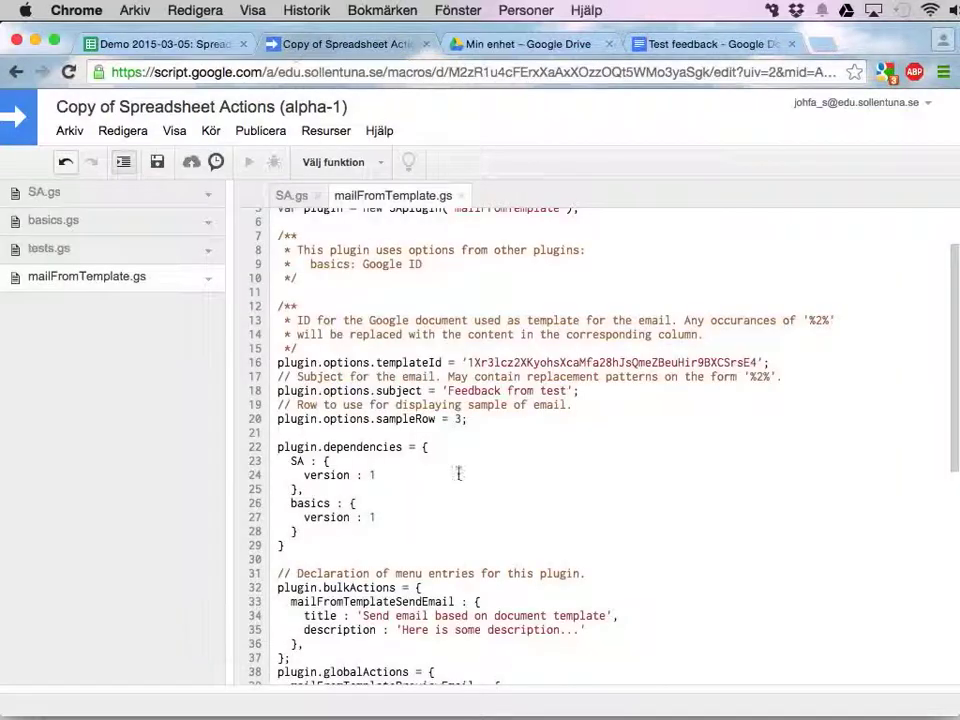
{"action": "scroll", "scroll_direction": "up", "scroll_amount": 3}
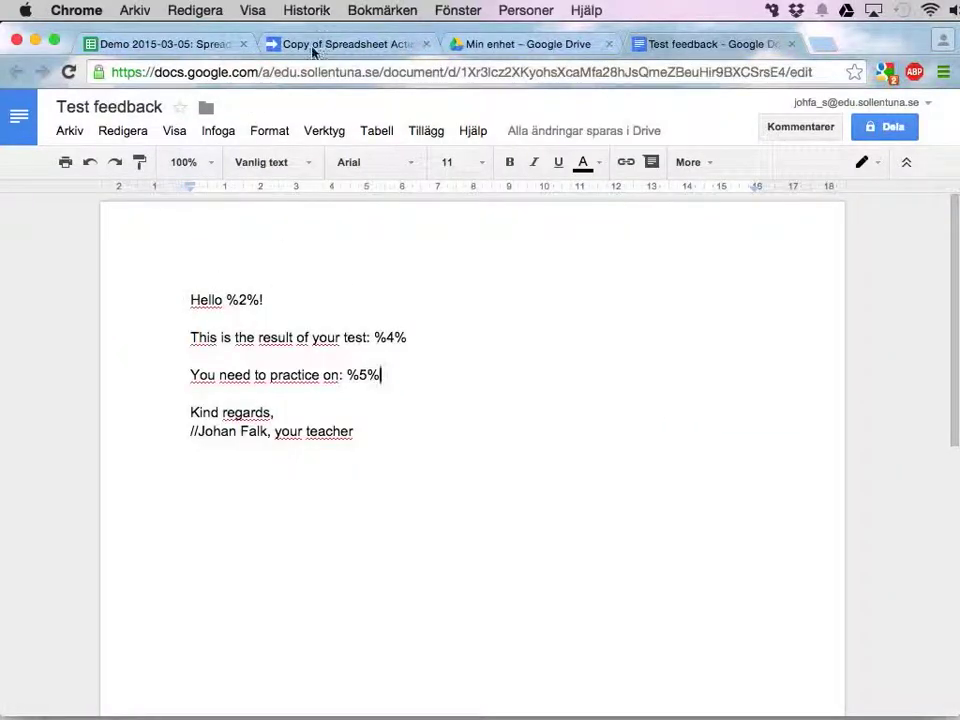
{"action": "left_click", "coordinate": [344, 44]}
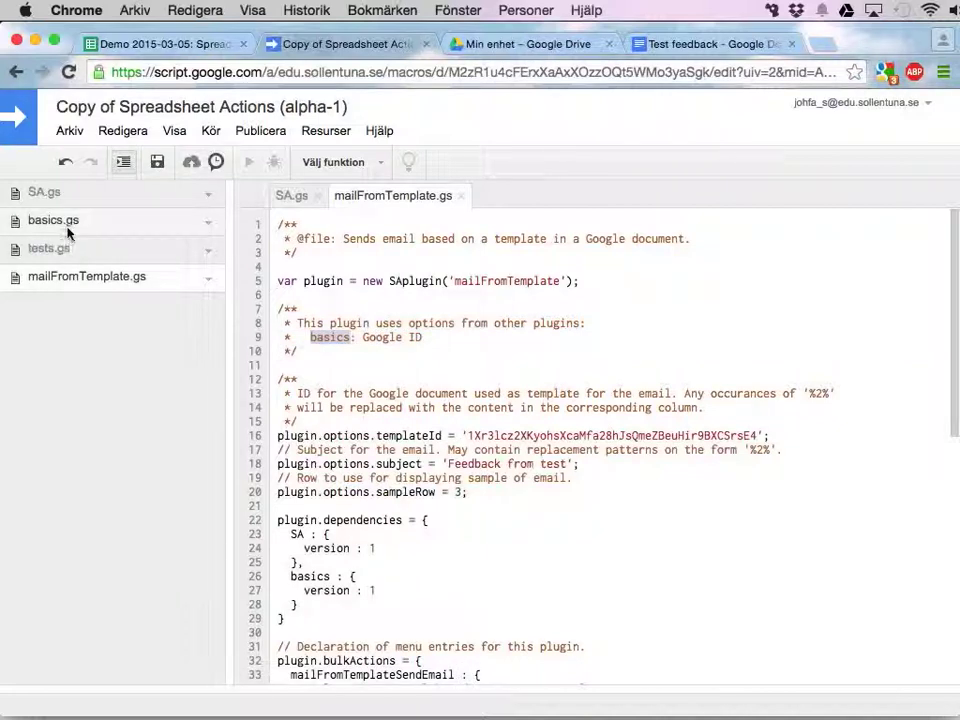
{"action": "left_click", "coordinate": [54, 220]}
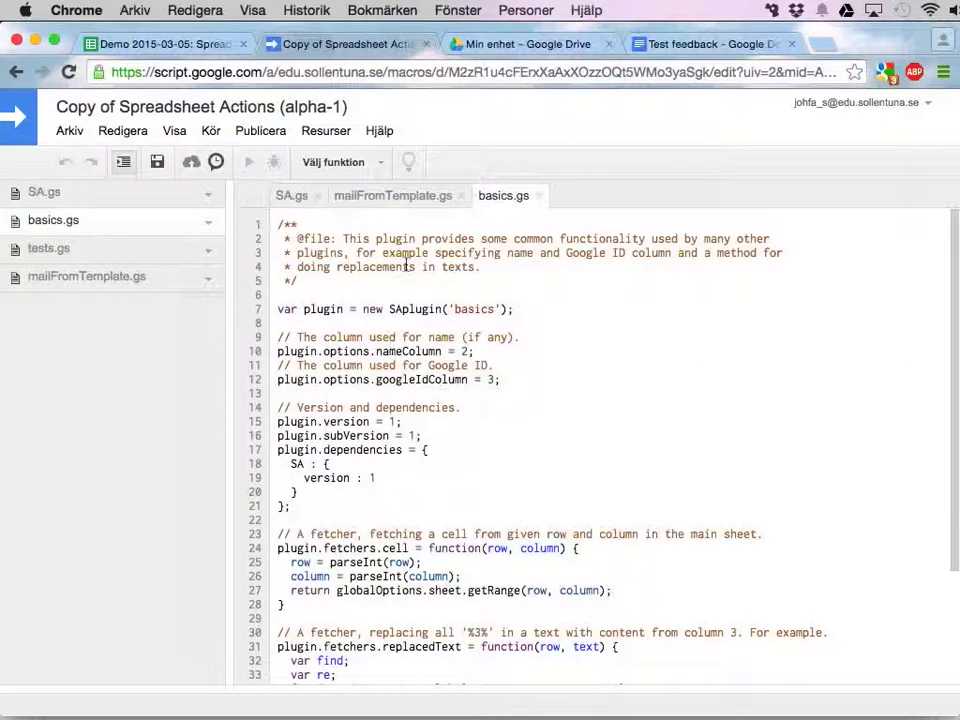
- Select the nameColumn 2 and googleIdColumn 3 settings in basics.gs
{"action": "left_click", "coordinate": [504, 196]}
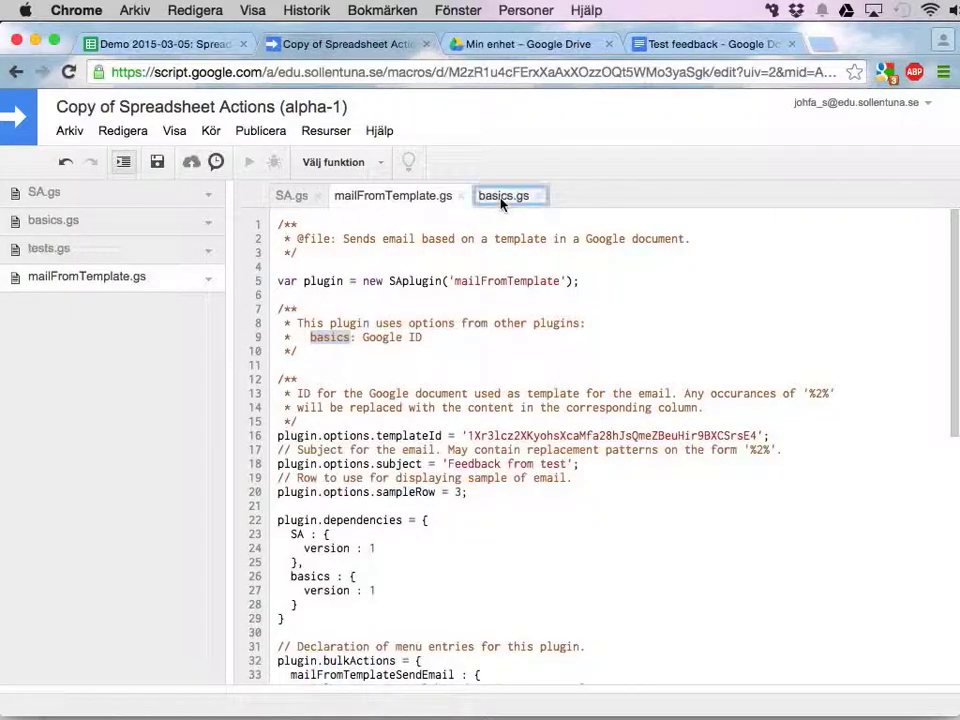
{"action": "left_click", "coordinate": [504, 196]}
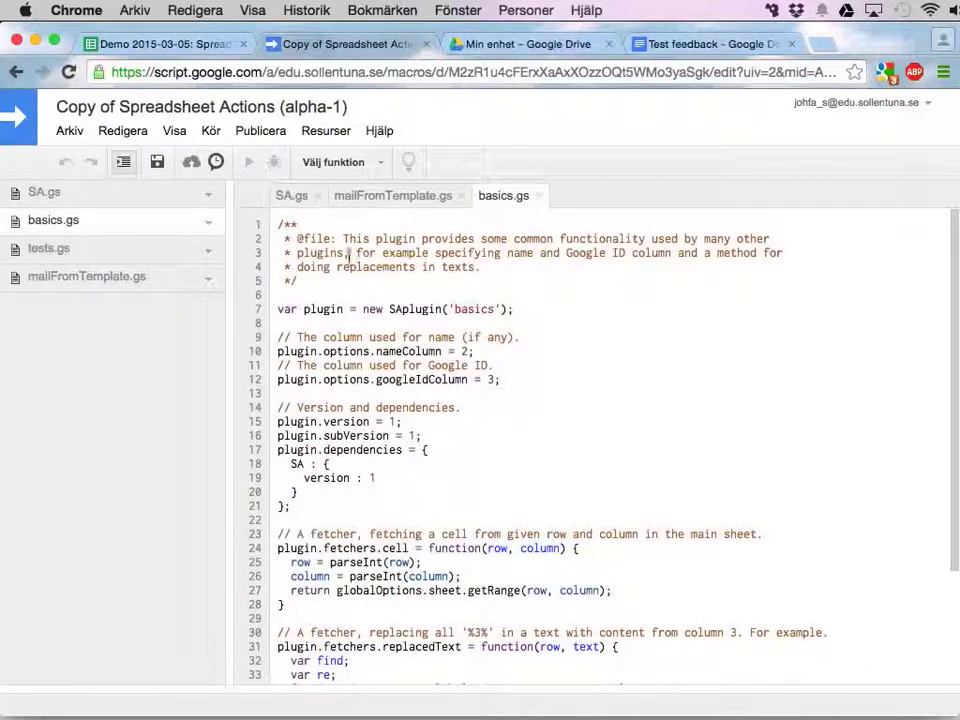
{"action": "left_click_drag", "start_coordinate": [276, 336], "coordinate": [500, 380]}
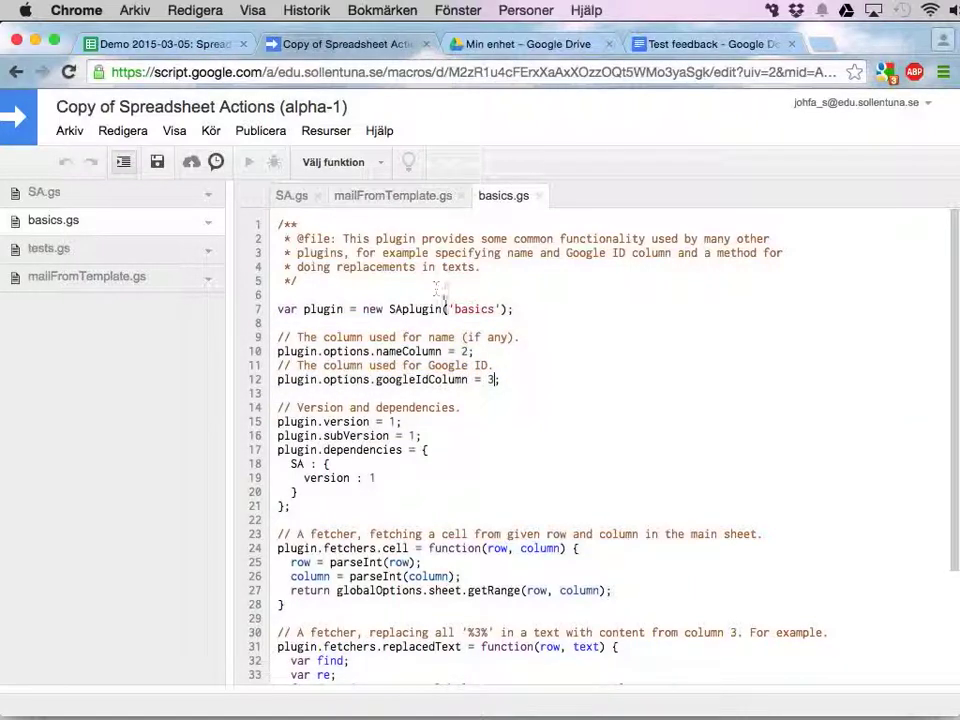
- Select John Doe's row and preview the email built from the document template via Spreadsheet actions
{"action": "left_click", "coordinate": [160, 44]}
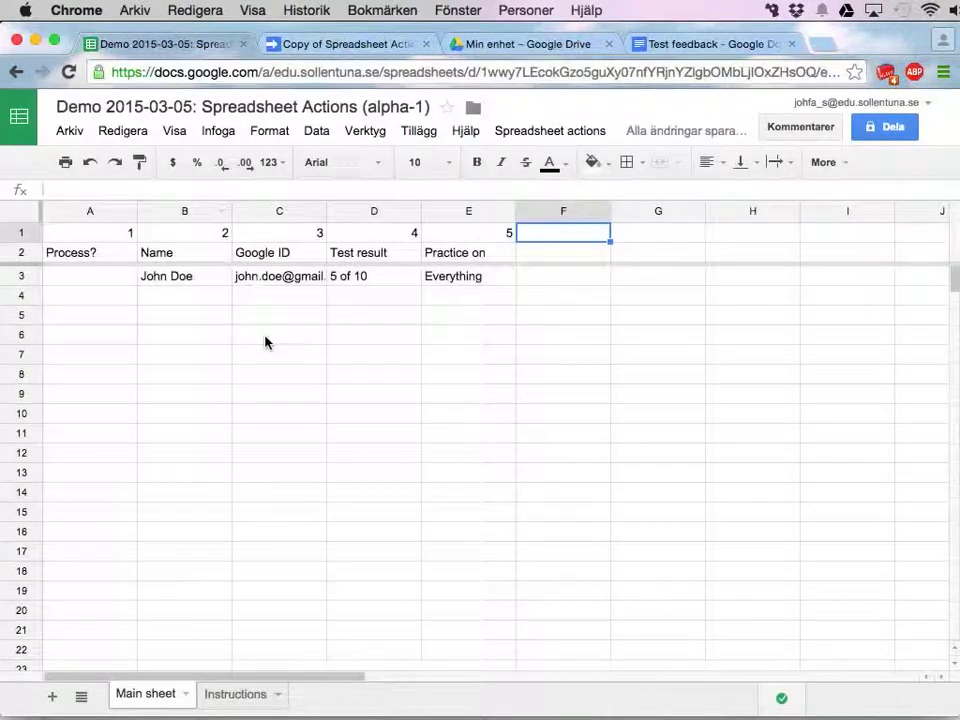
{"action": "left_click", "coordinate": [280, 276]}
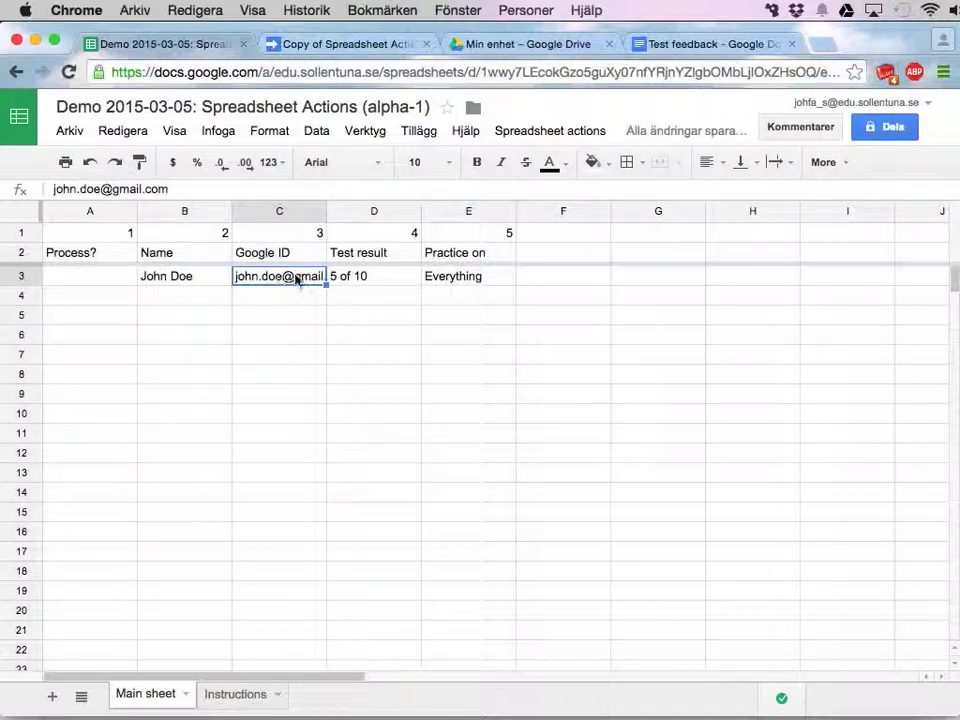
{"action": "left_click", "coordinate": [550, 130]}
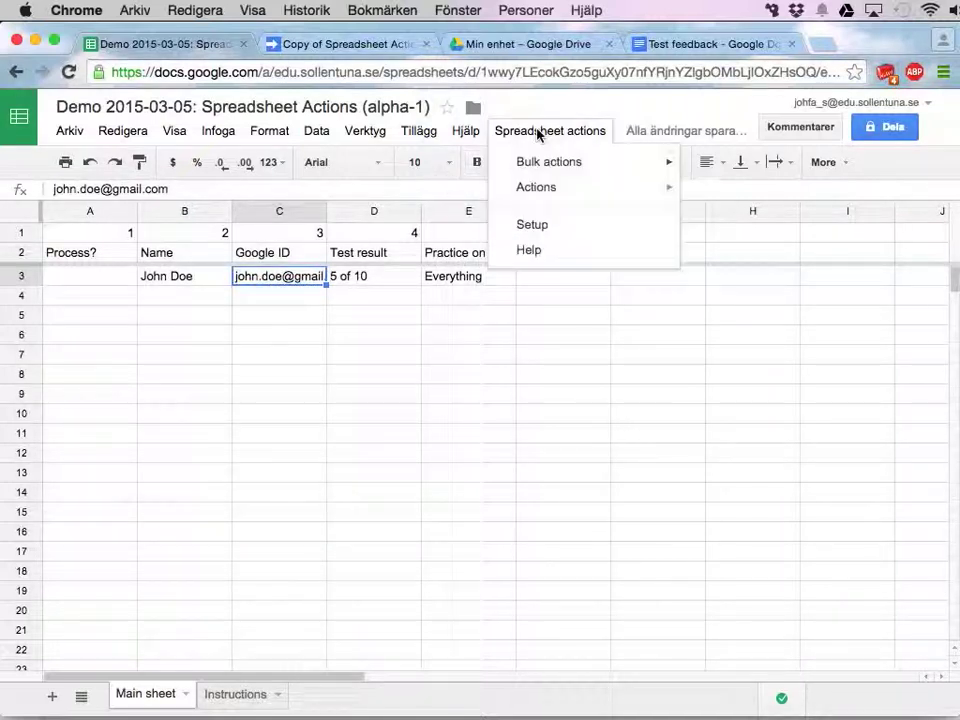
{"action": "mouse_move", "coordinate": [548, 160]}
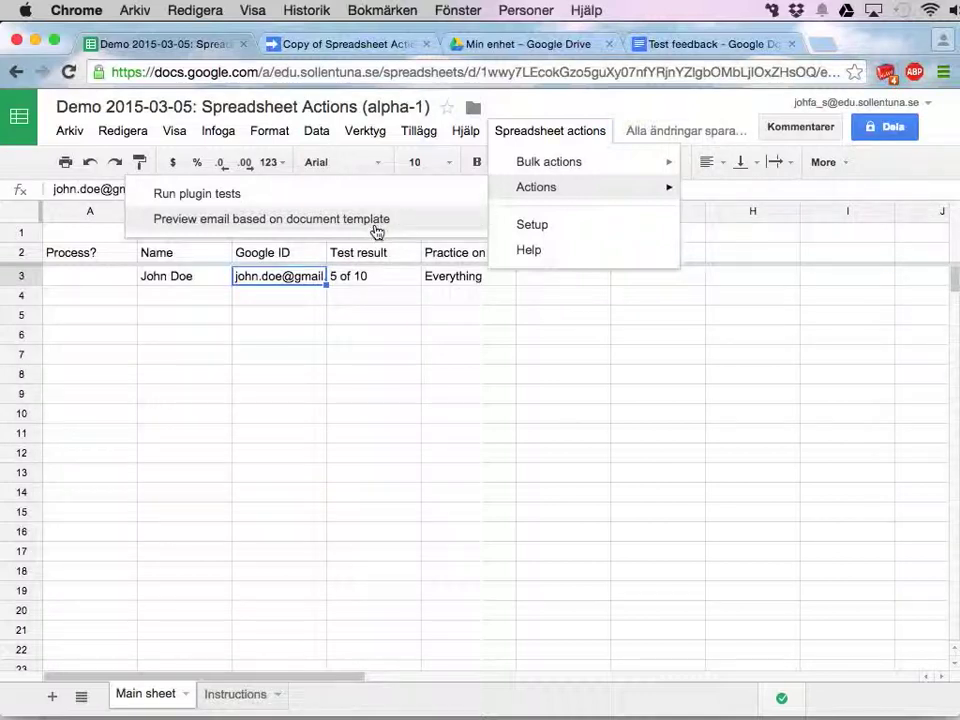
{"action": "left_click", "coordinate": [272, 218]}
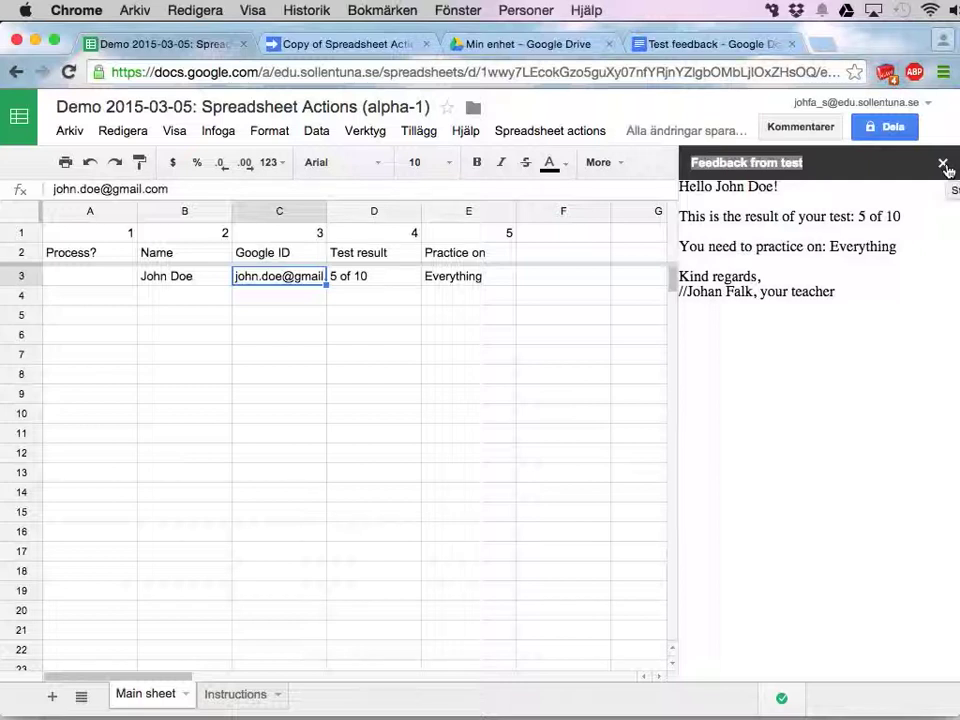
- Run Spreadsheet actions' template-based email send, flagging John Doe's row with 1 in Process?
{"action": "left_click", "coordinate": [548, 130]}
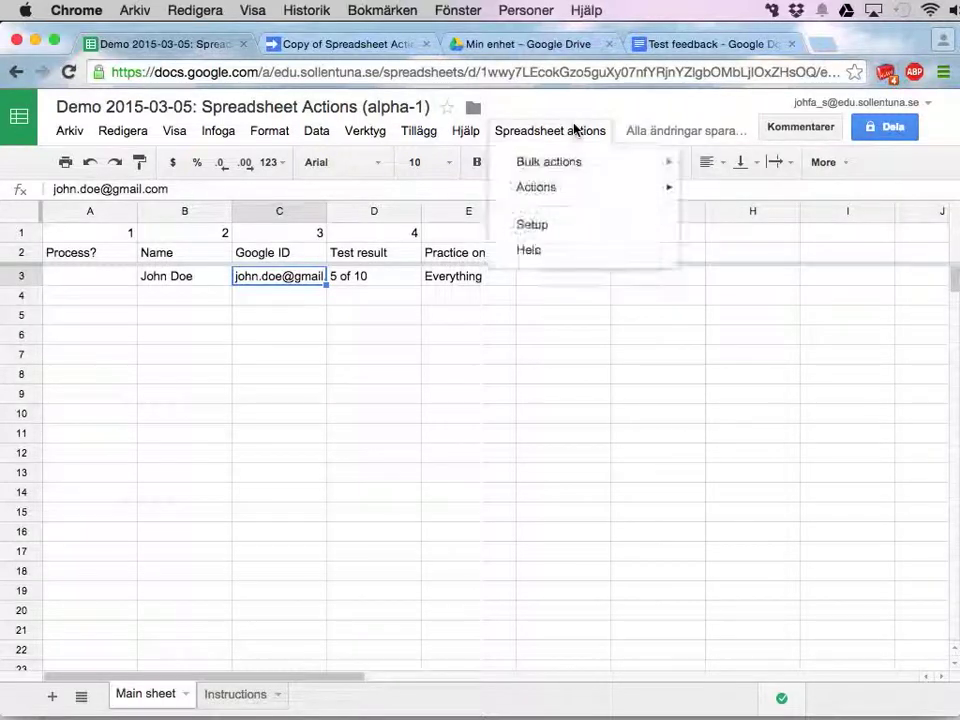
{"action": "mouse_move", "coordinate": [548, 160]}
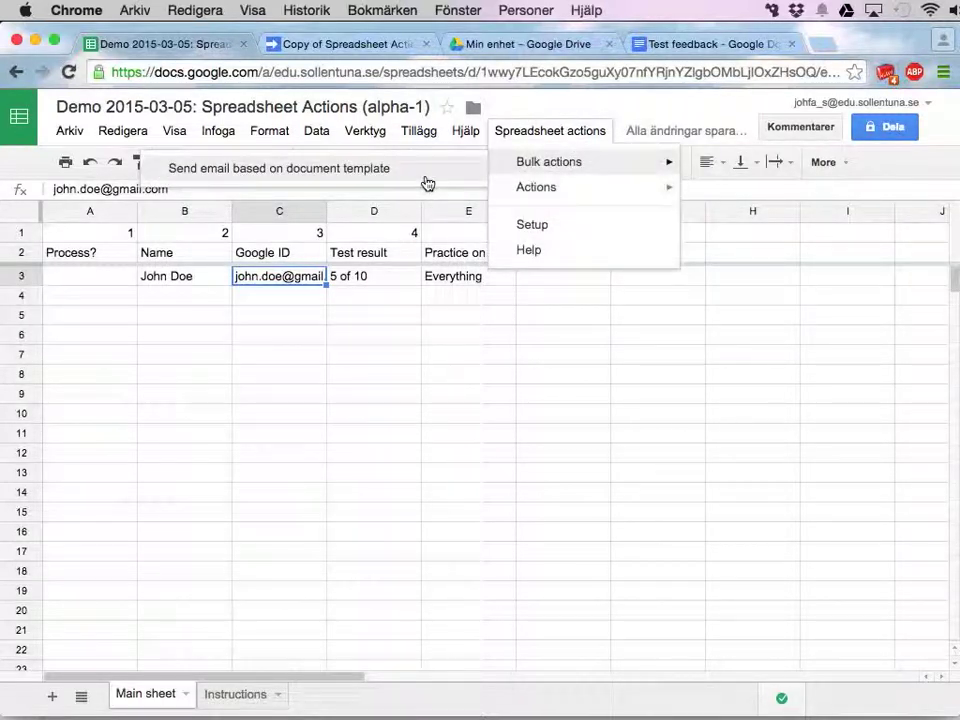
{"action": "left_click", "coordinate": [90, 276]}
{"action": "type", "text": "1"}
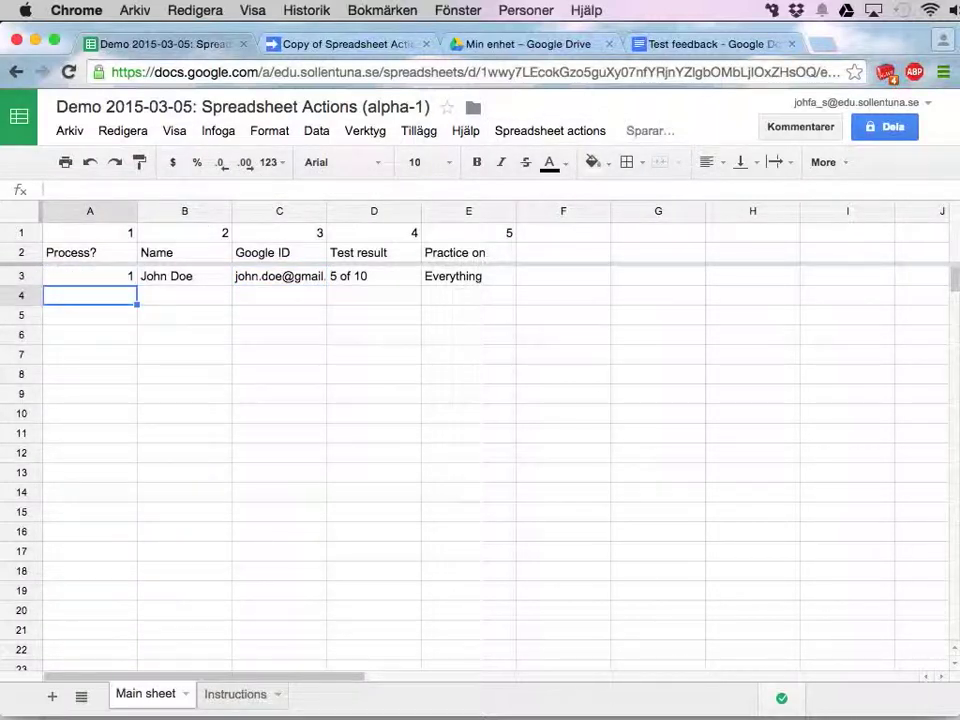
{"action": "left_click", "coordinate": [548, 130]}
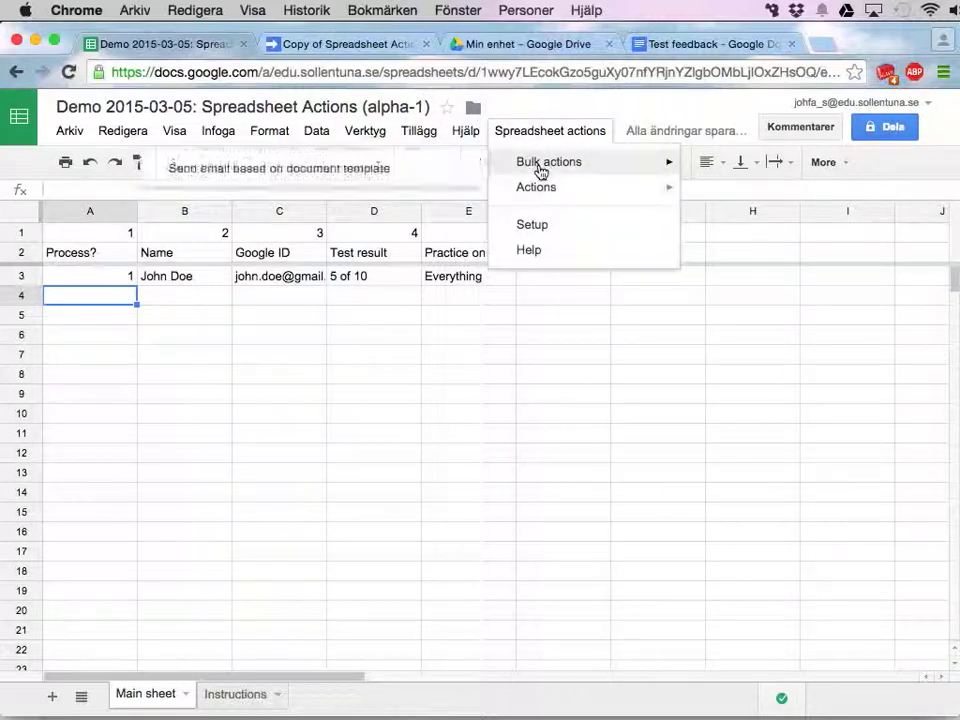
{"action": "left_click", "coordinate": [548, 162]}
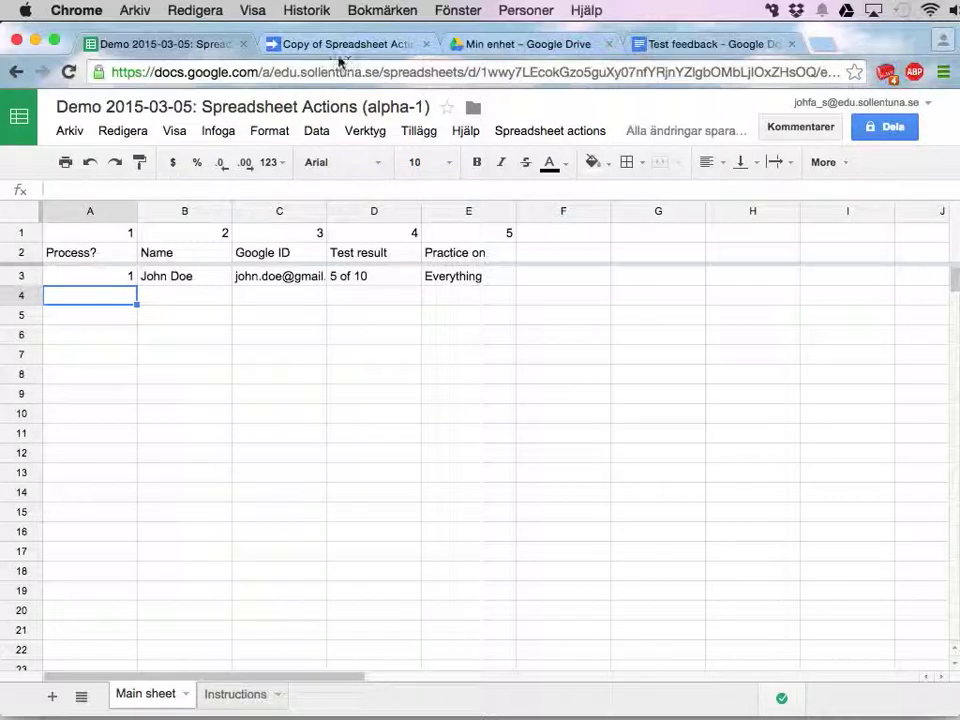
- Return to the script project and view mailFromTemplate.gs template ID, subject and sample-row options
{"action": "left_click", "coordinate": [344, 44]}
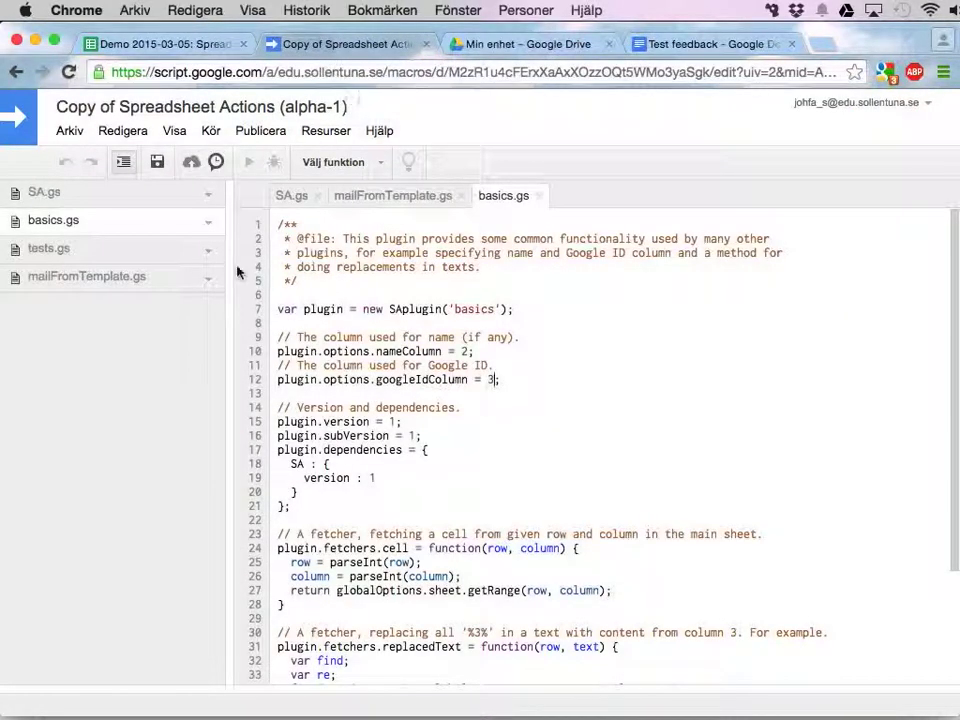
{"action": "left_click", "coordinate": [88, 276]}
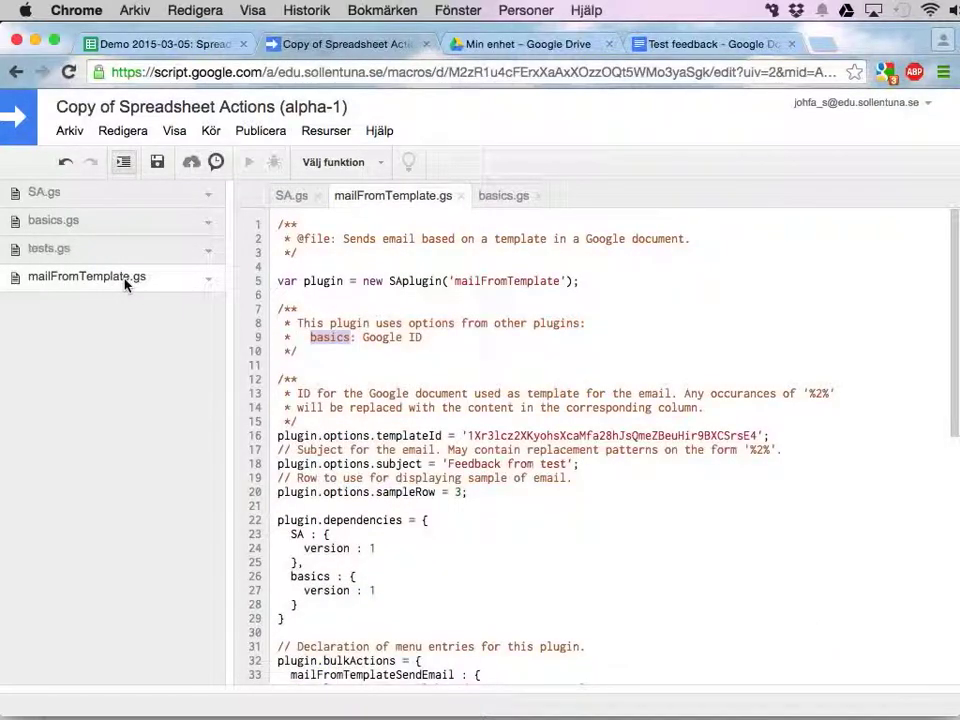
{"action": "scroll", "scroll_direction": "down", "scroll_amount": 3}
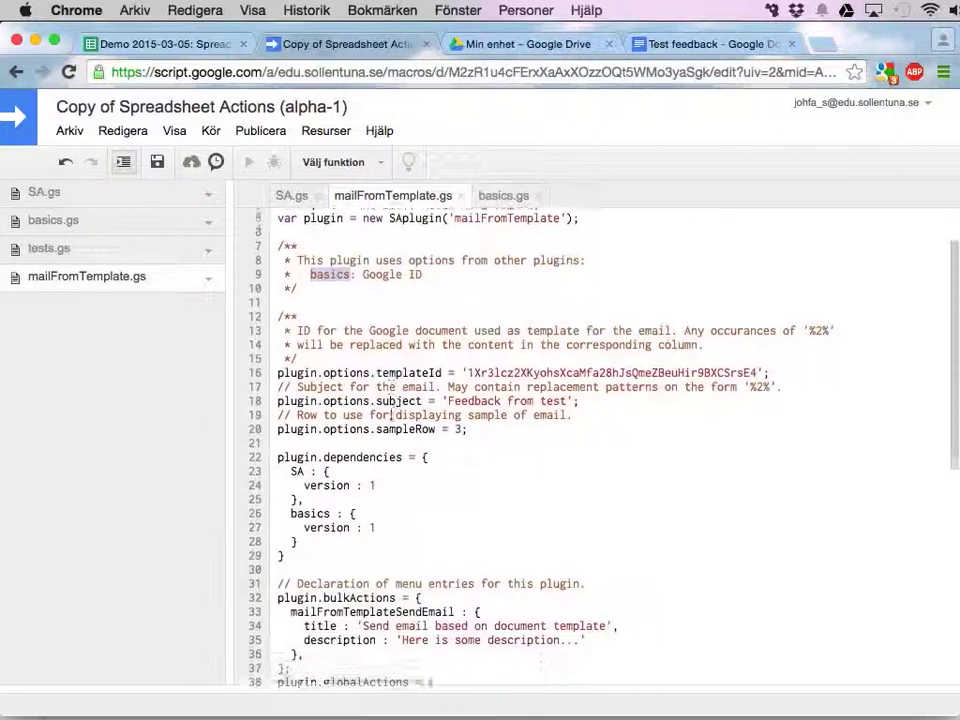